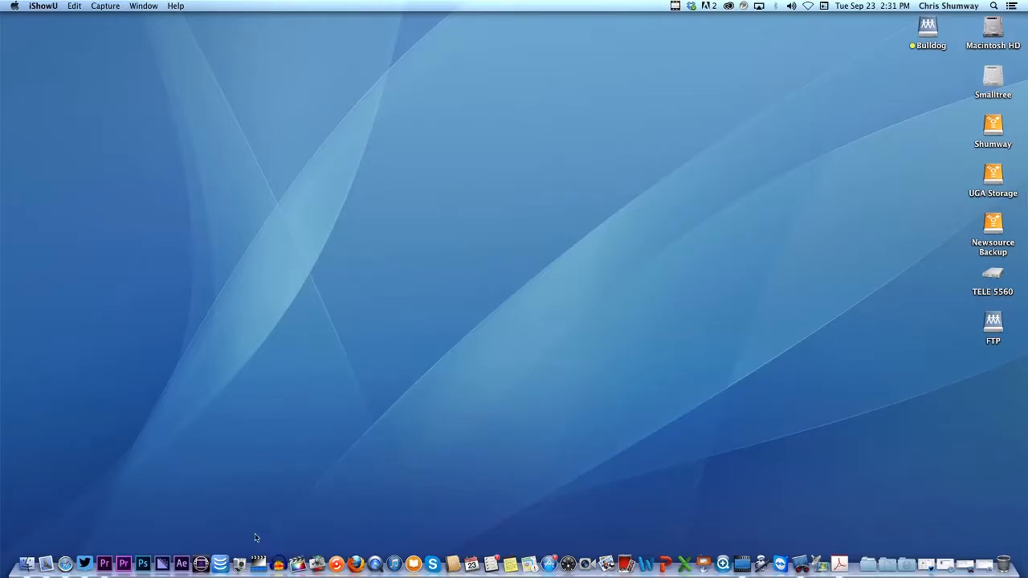
# - Switch to Premiere Pro to show SeaWorld.prproj with the Sea World PKG_long sequence
pyautogui.click(103, 563)
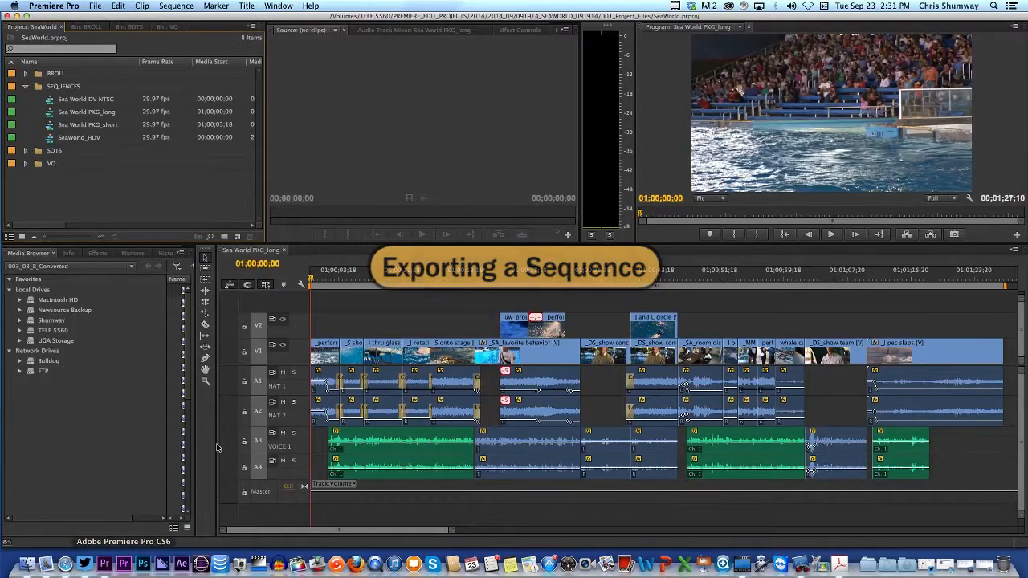
pyautogui.moveTo(166, 390)
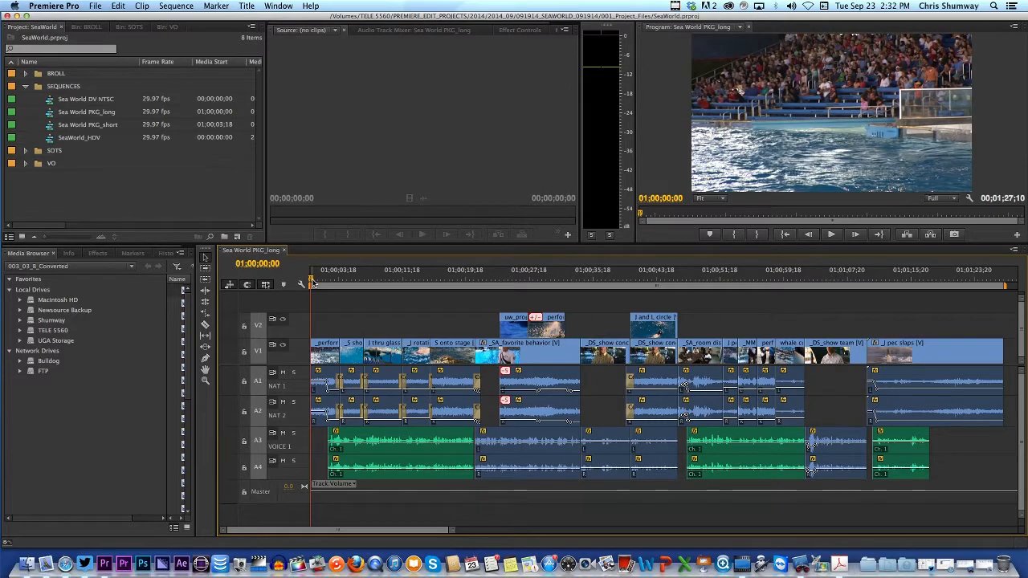
pyautogui.moveTo(312, 291)
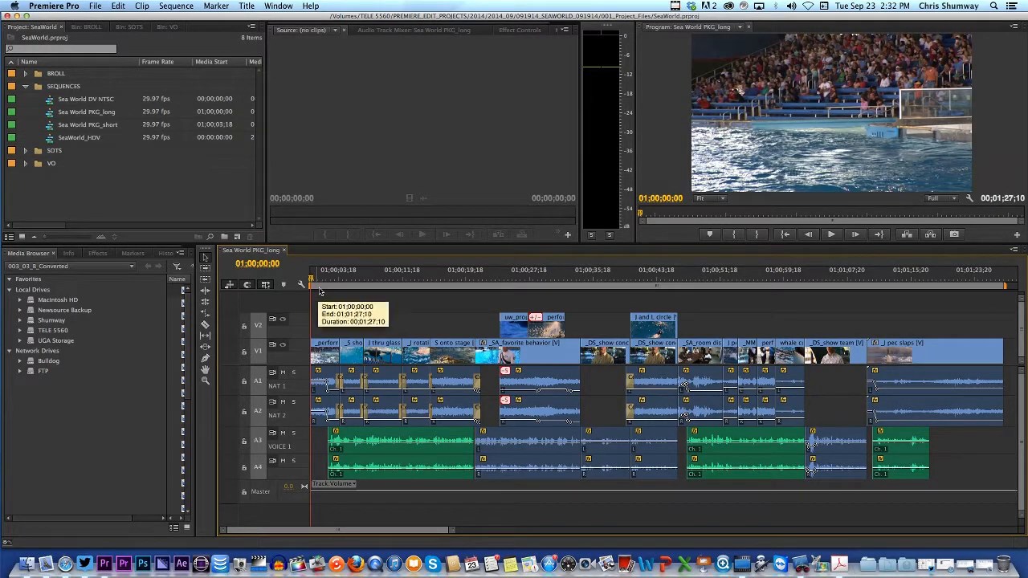
pyautogui.moveTo(349, 297)
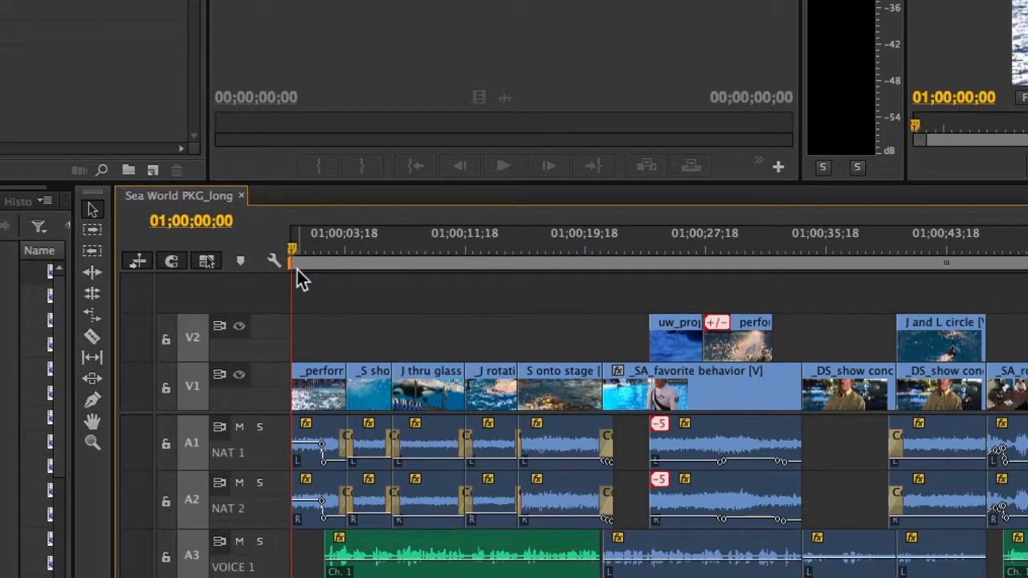
pyautogui.moveTo(330, 285)
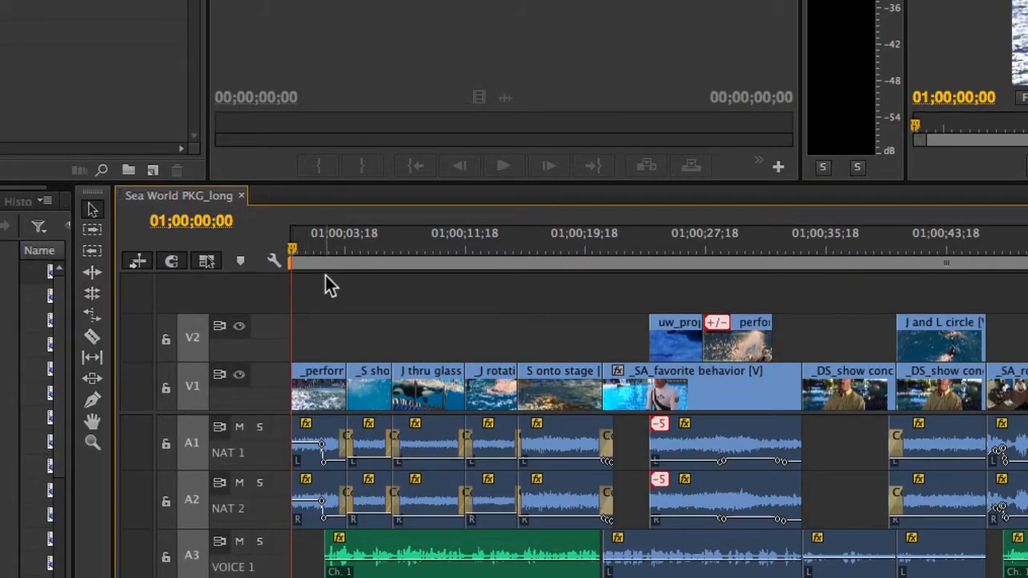
pyautogui.moveTo(301, 287)
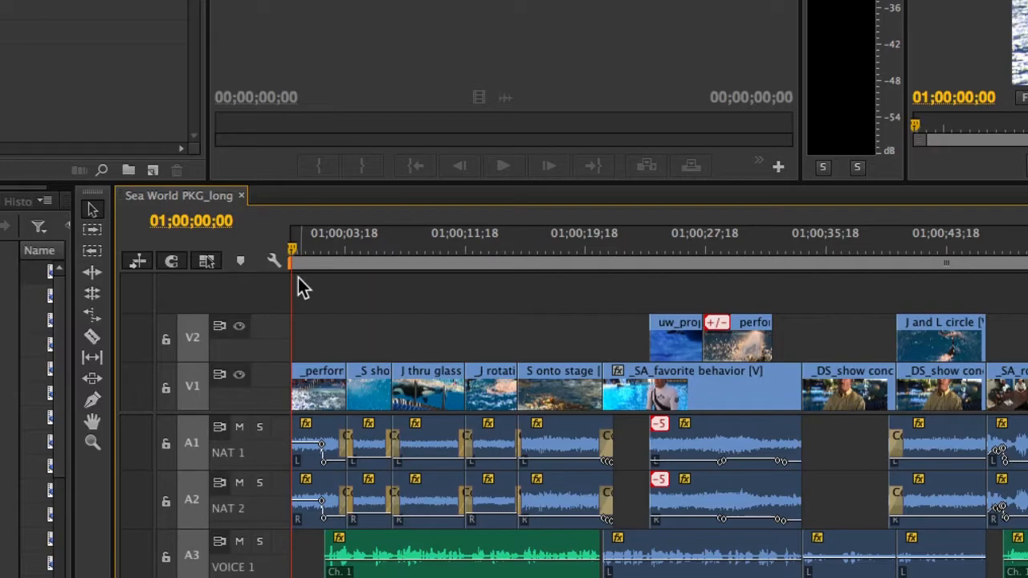
pyautogui.moveTo(343, 287)
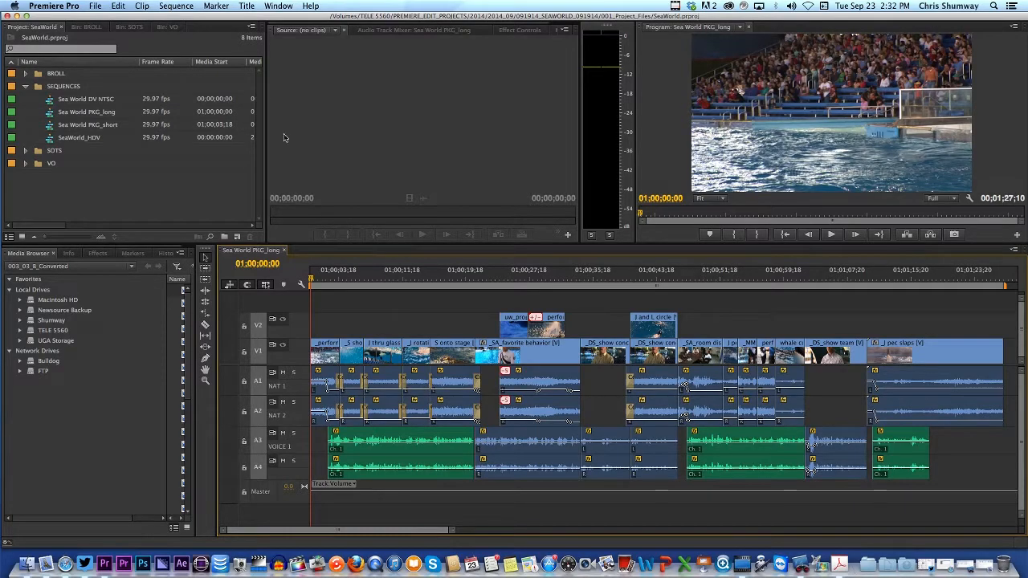
pyautogui.moveTo(203, 42)
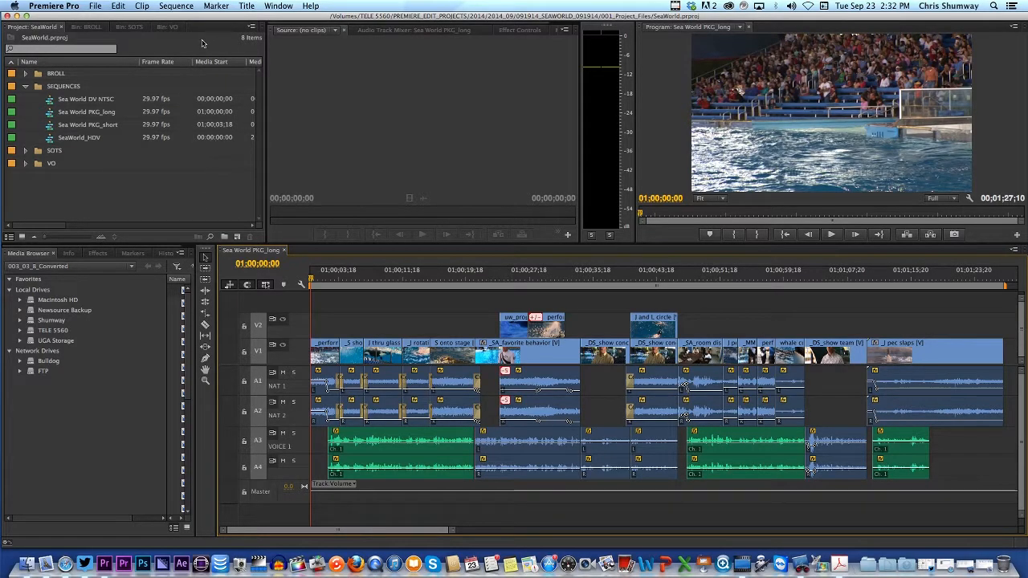
# - Open the Sequence menu to review the Render Entire Work Area commands
pyautogui.click(175, 5)
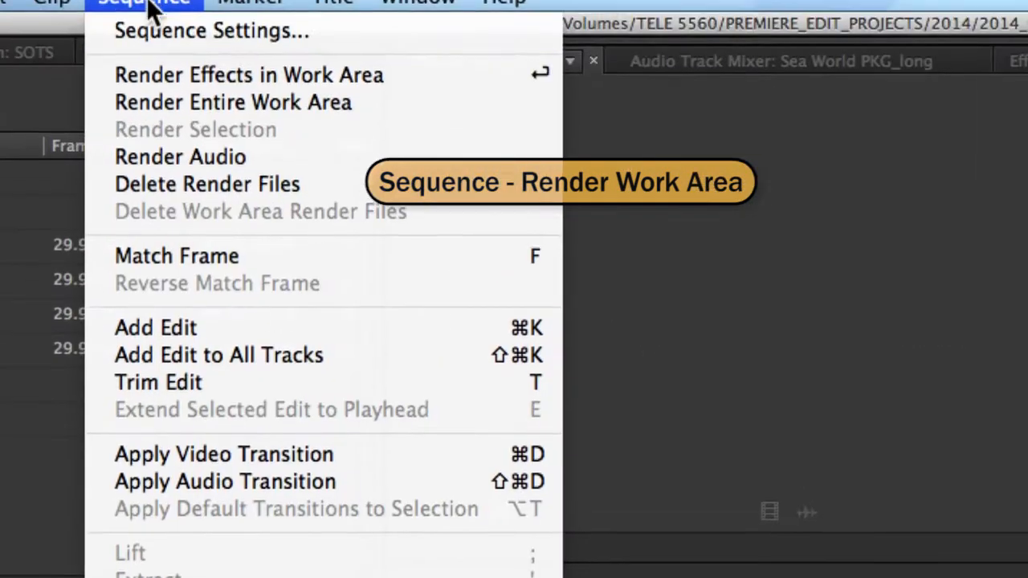
pyautogui.moveTo(249, 86)
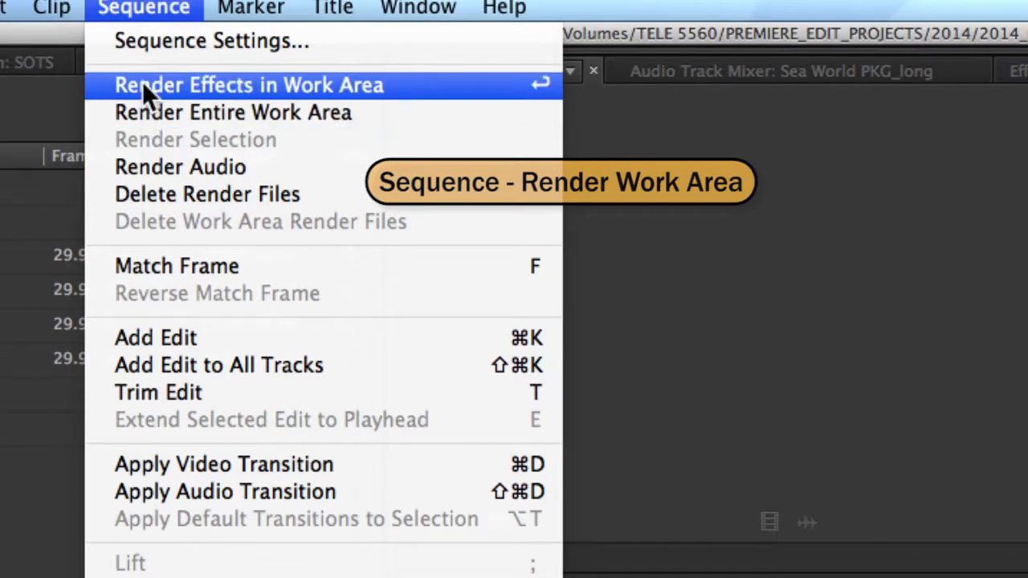
pyautogui.moveTo(233, 112)
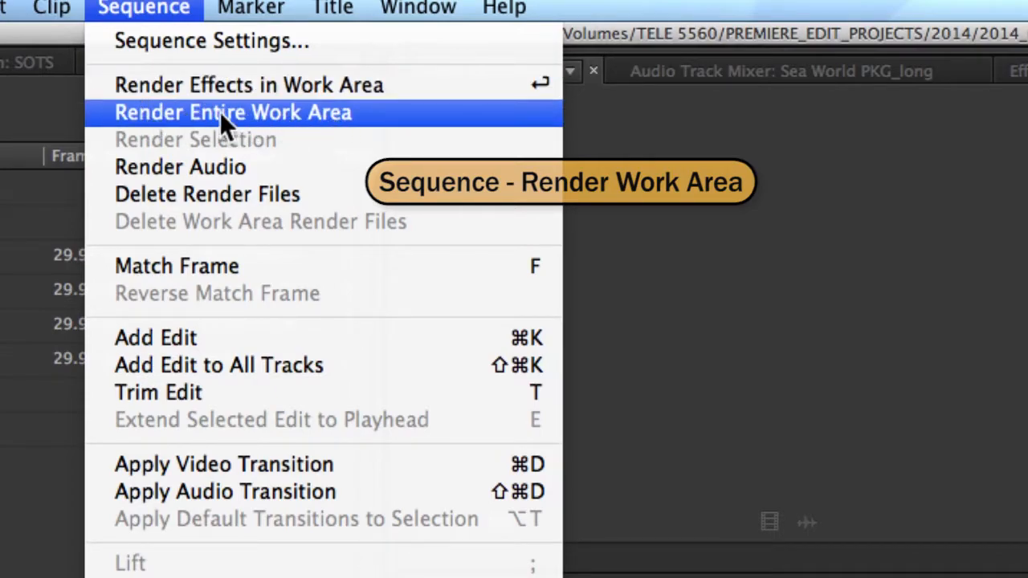
pyautogui.moveTo(635, 145)
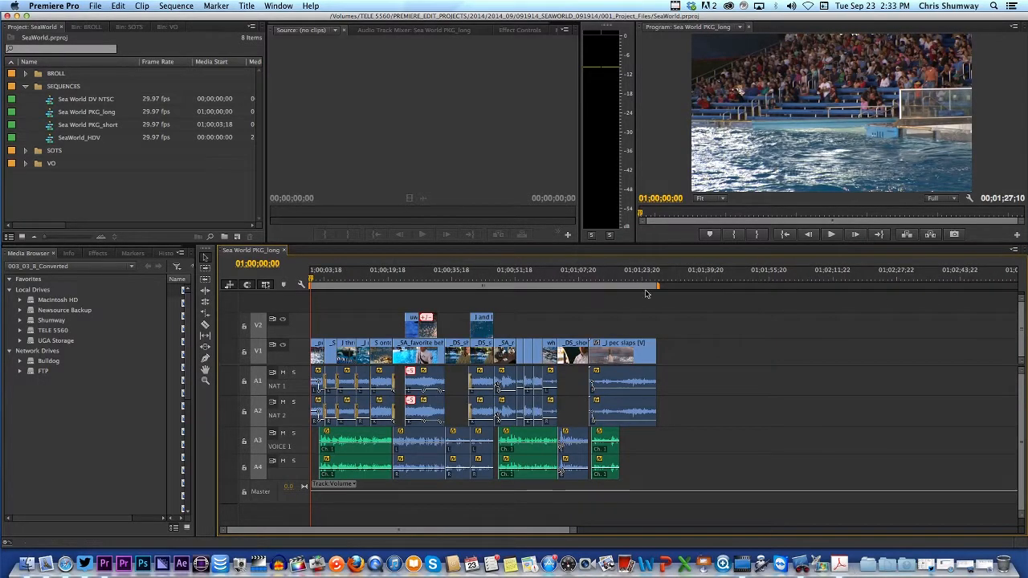
pyautogui.moveTo(658, 288)
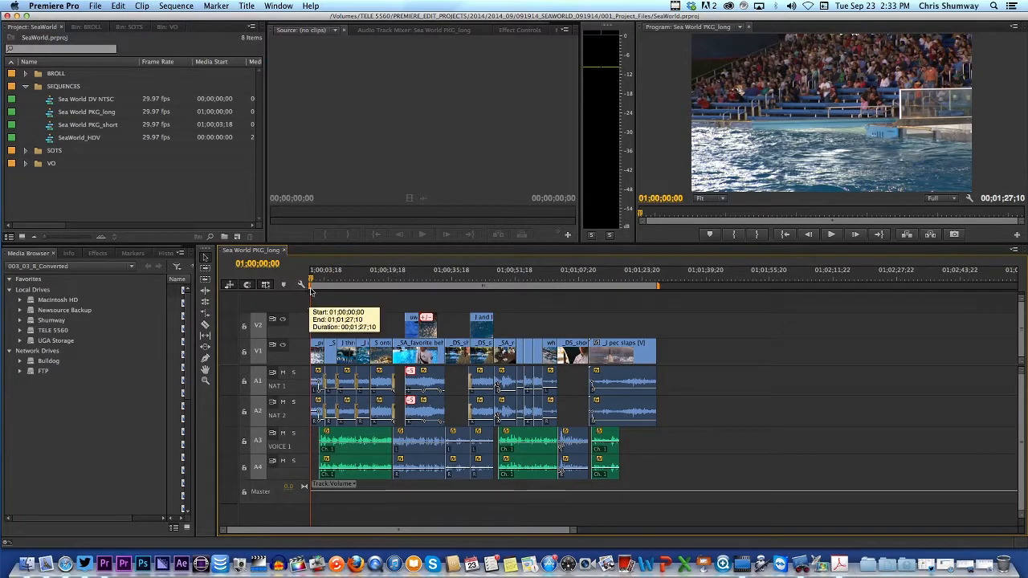
pyautogui.moveTo(655, 288)
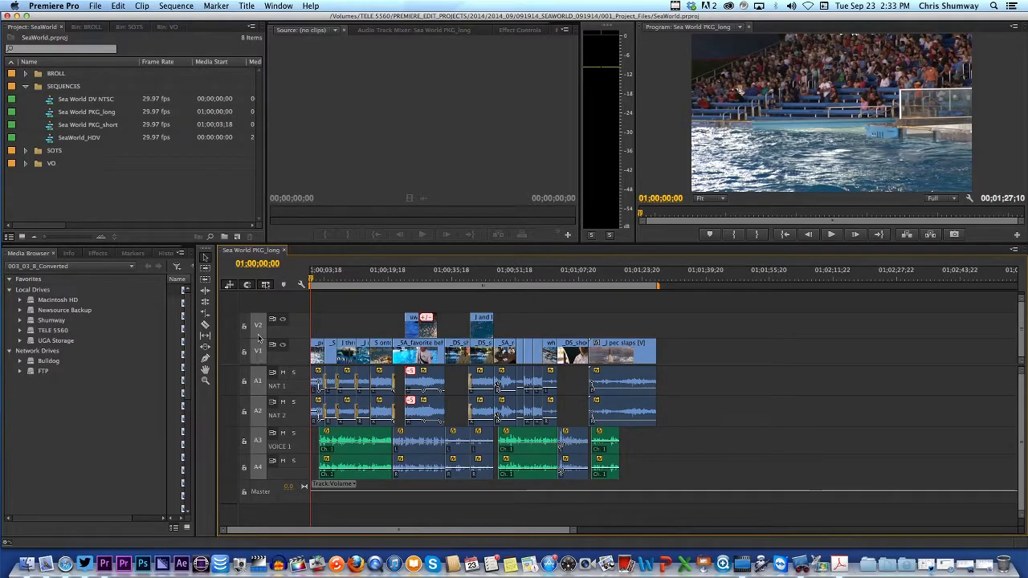
pyautogui.moveTo(260, 433)
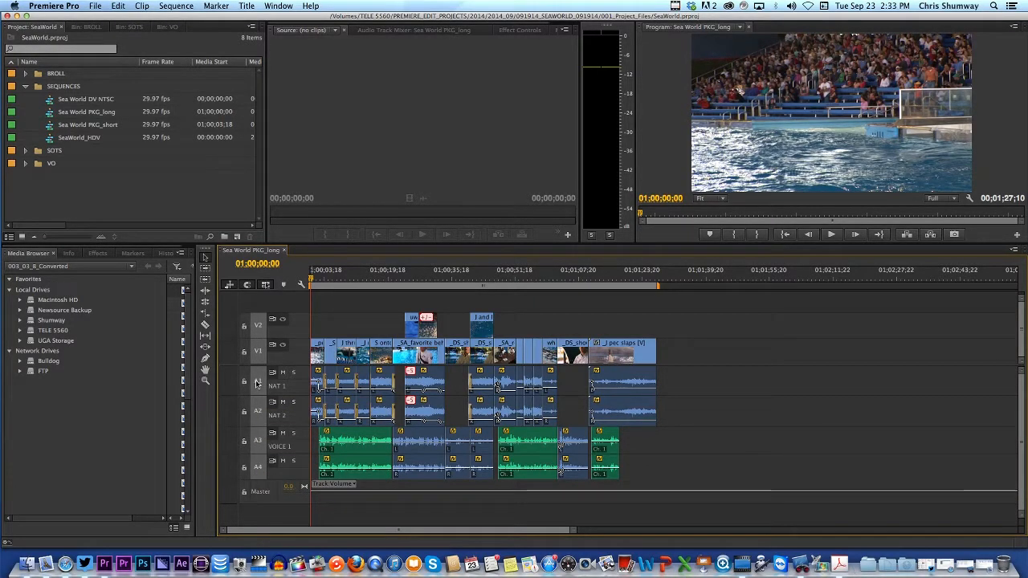
pyautogui.moveTo(311, 290)
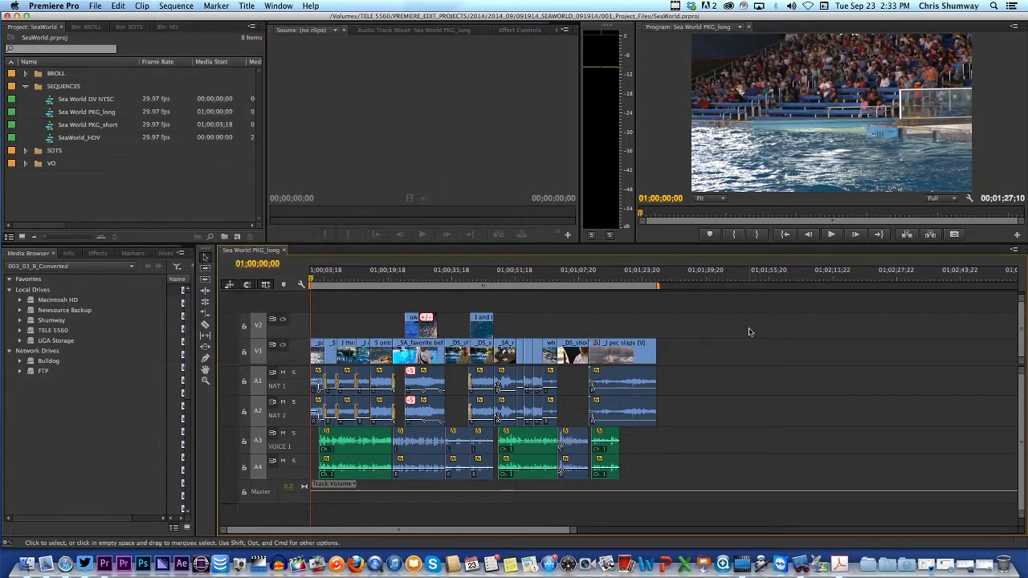
pyautogui.moveTo(647, 322)
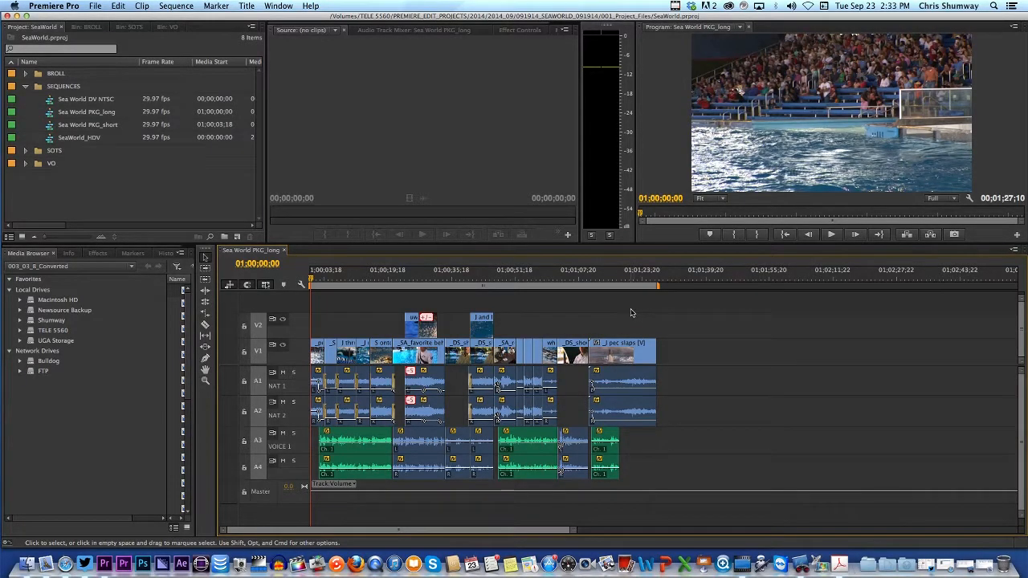
pyautogui.moveTo(658, 287)
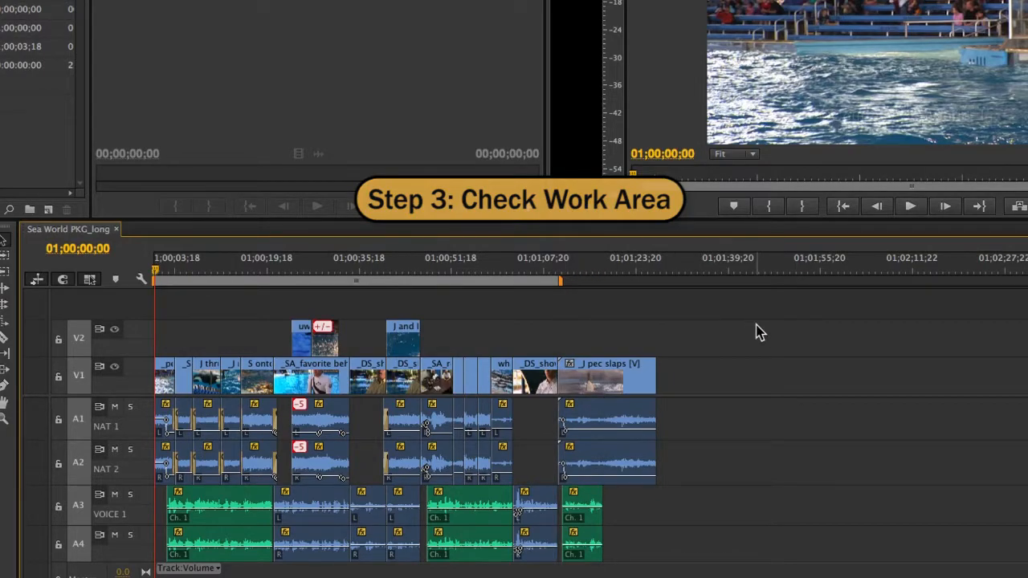
pyautogui.moveTo(560, 286)
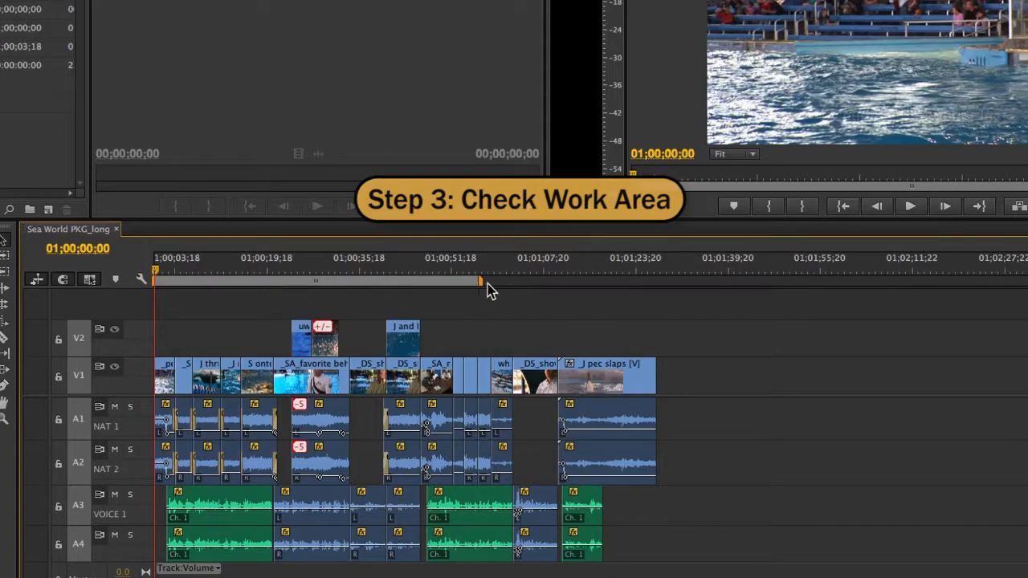
pyautogui.moveTo(227, 291)
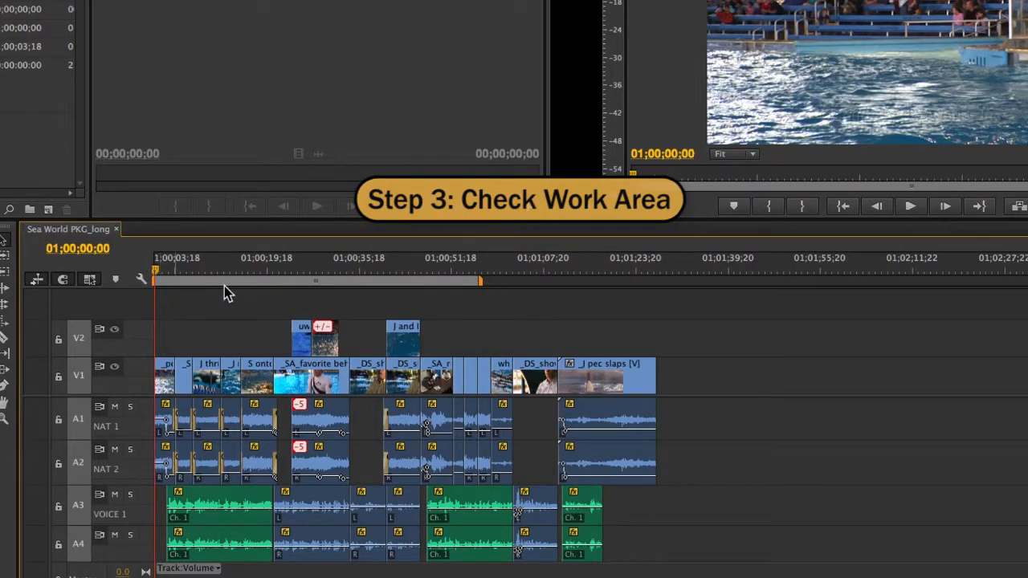
pyautogui.moveTo(472, 316)
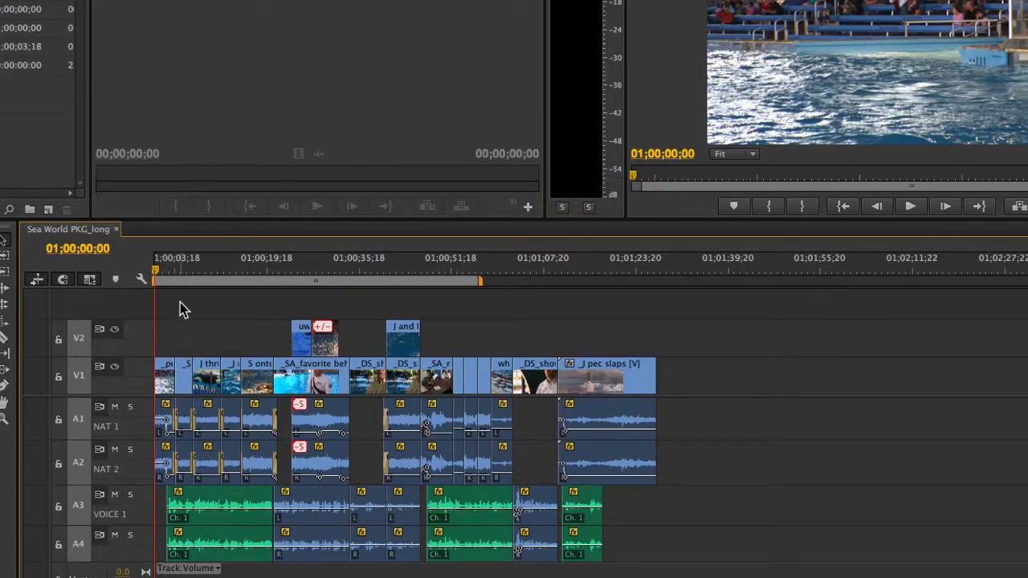
pyautogui.moveTo(357, 299)
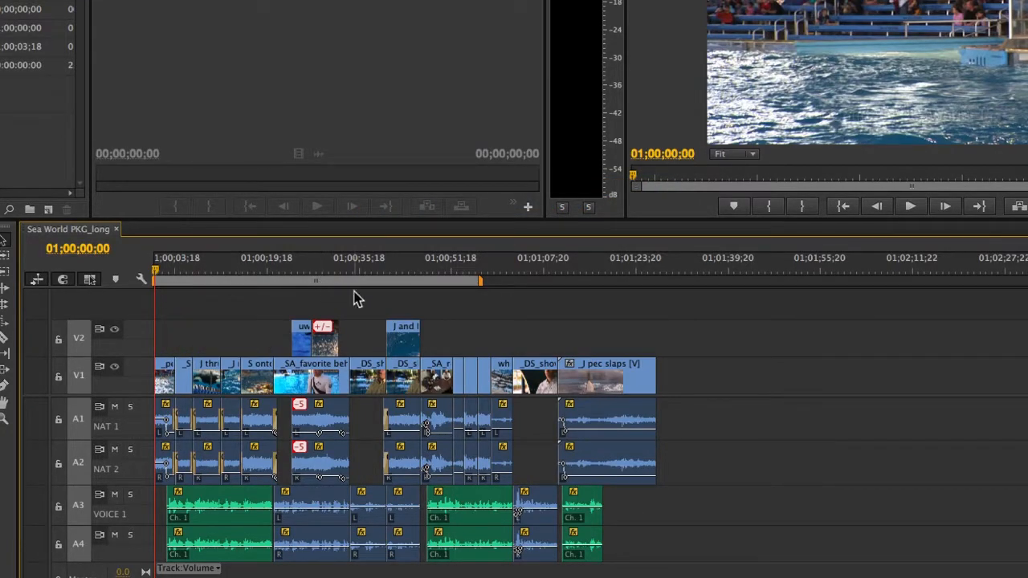
pyautogui.moveTo(480, 287)
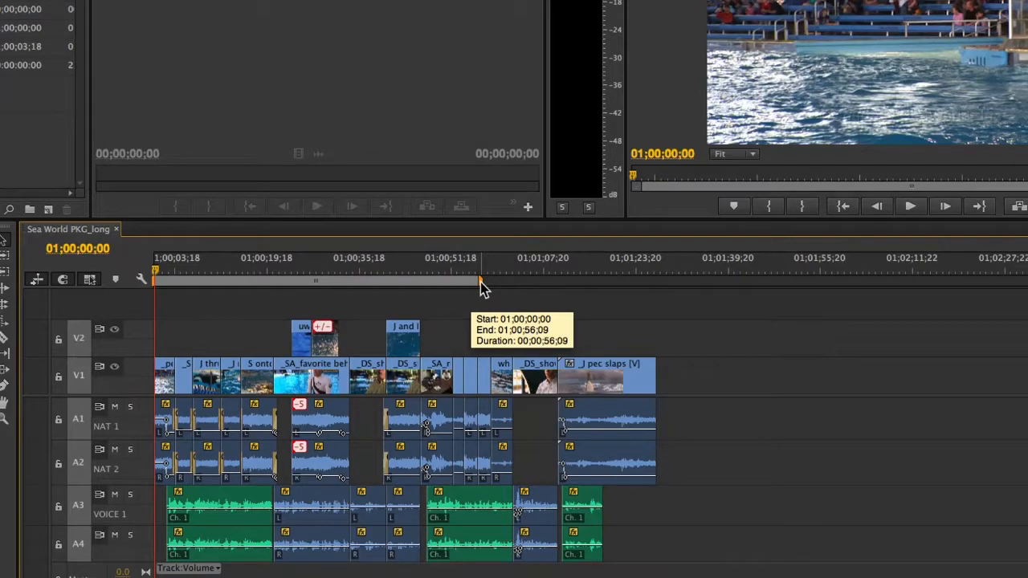
# - Drag the work area's right end marker out to the last clip's end
pyautogui.moveTo(477, 285); pyautogui.dragTo(577, 285)
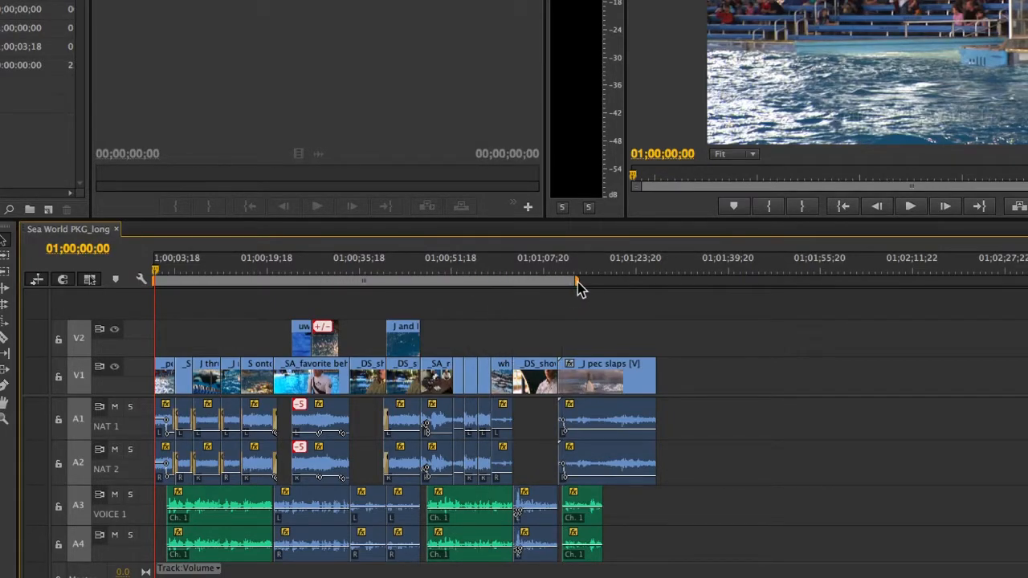
pyautogui.moveTo(576, 285); pyautogui.dragTo(655, 285)
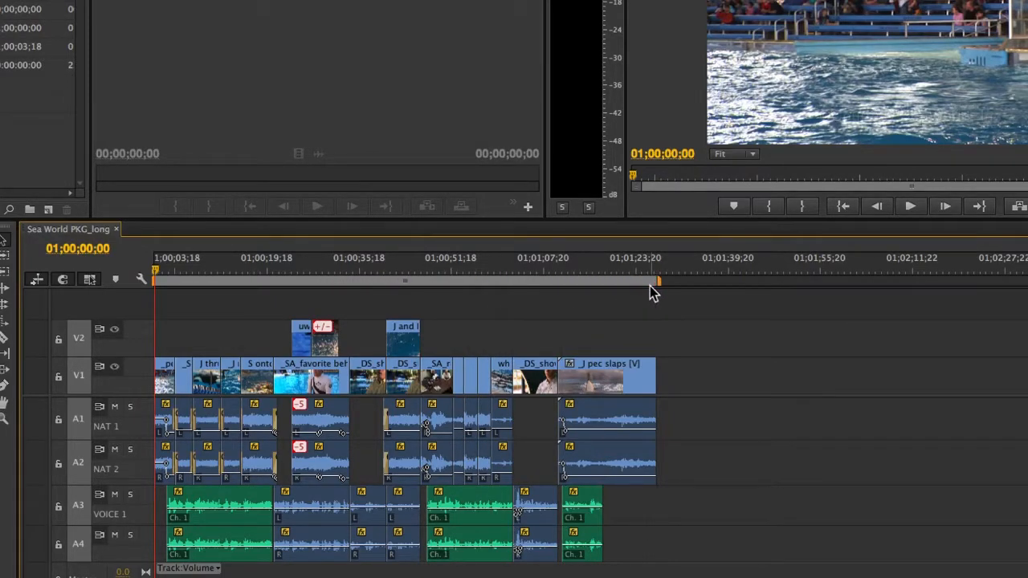
pyautogui.moveTo(201, 321)
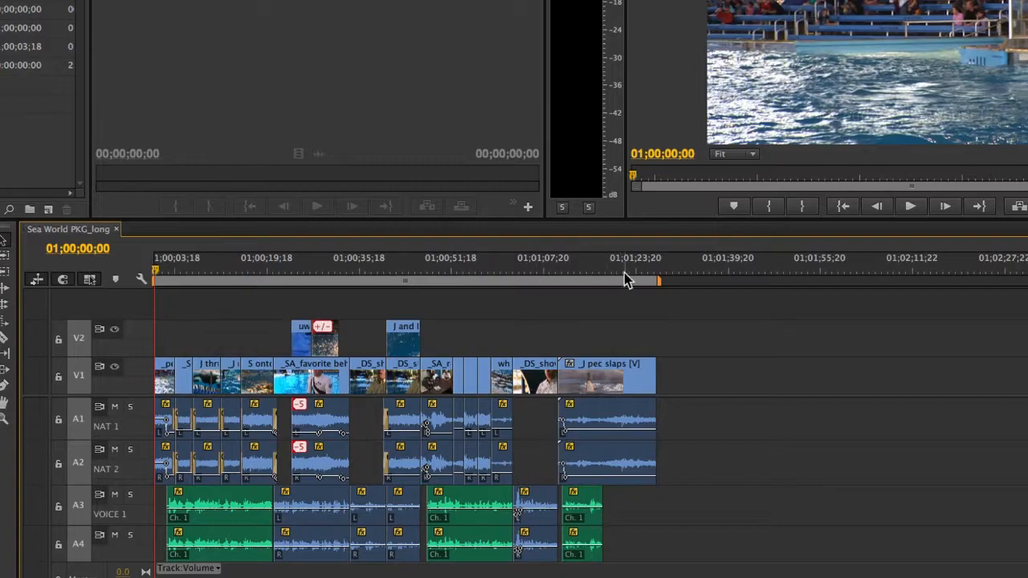
pyautogui.moveTo(667, 312)
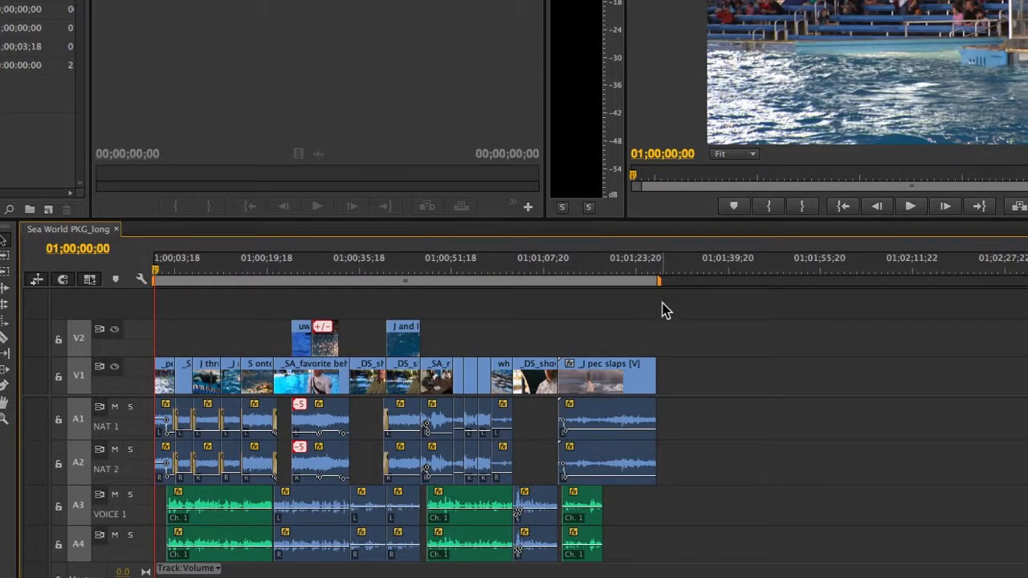
pyautogui.moveTo(654, 296)
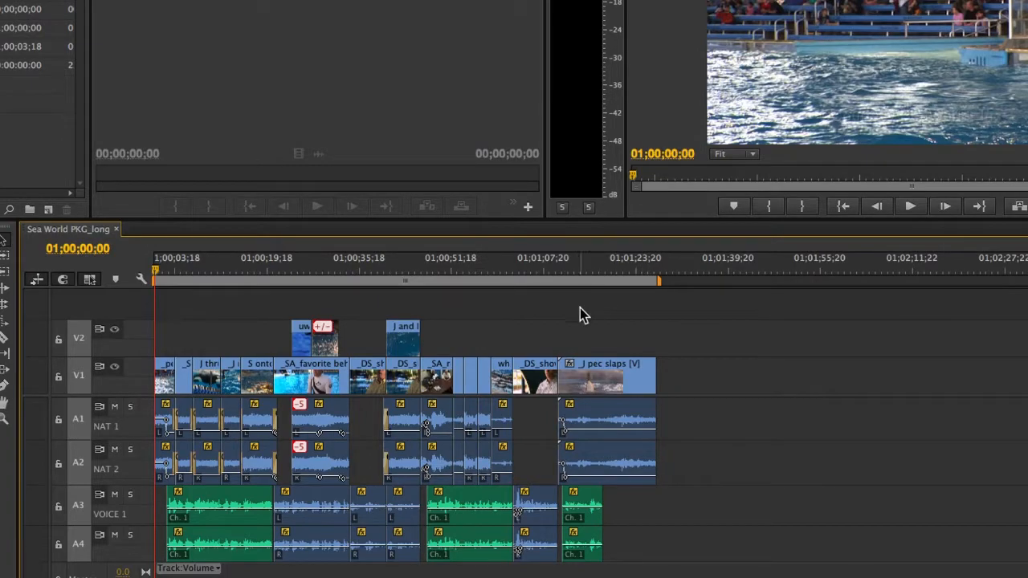
pyautogui.moveTo(600, 301)
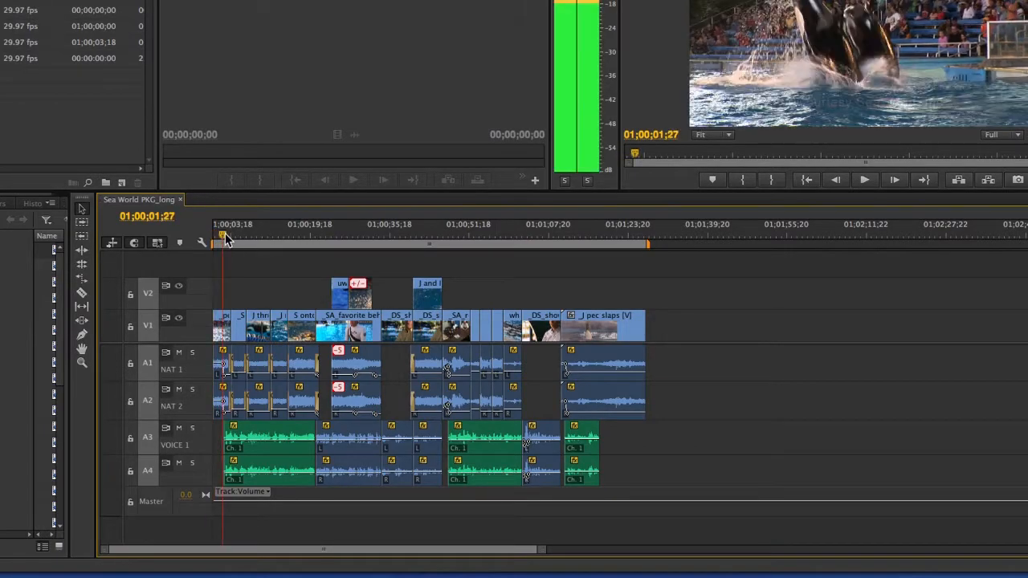
pyautogui.press('Home')
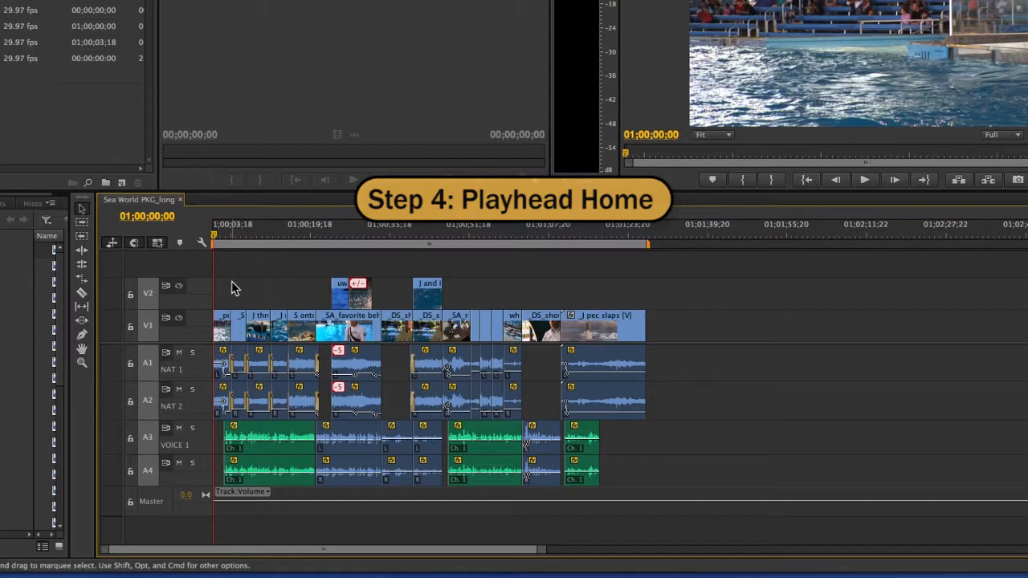
pyautogui.moveTo(314, 313)
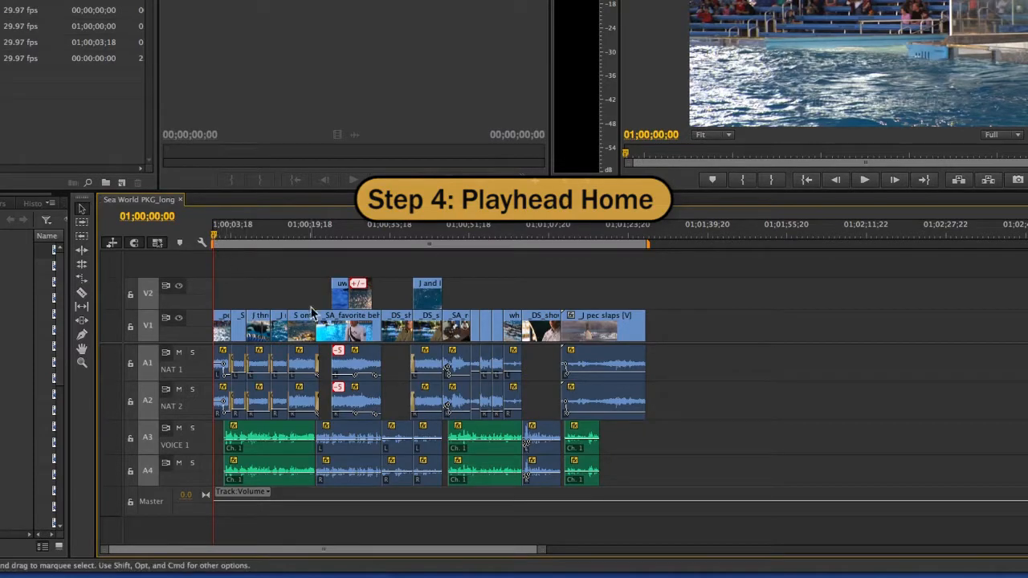
pyautogui.moveTo(296, 281)
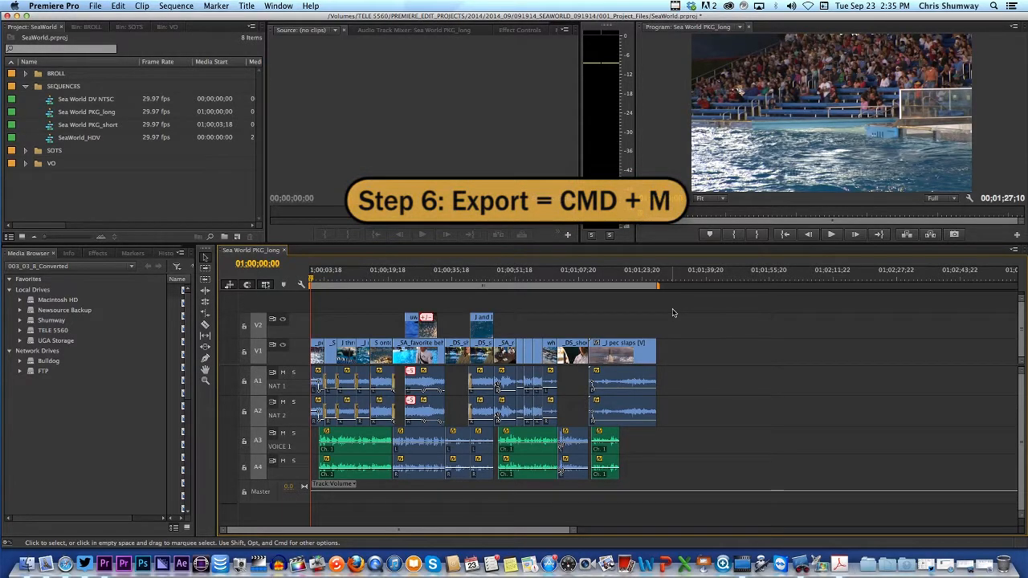
# - Open Export Settings for Sea World PKG_long with Source Range set to Work Area
pyautogui.press('cmd+m')
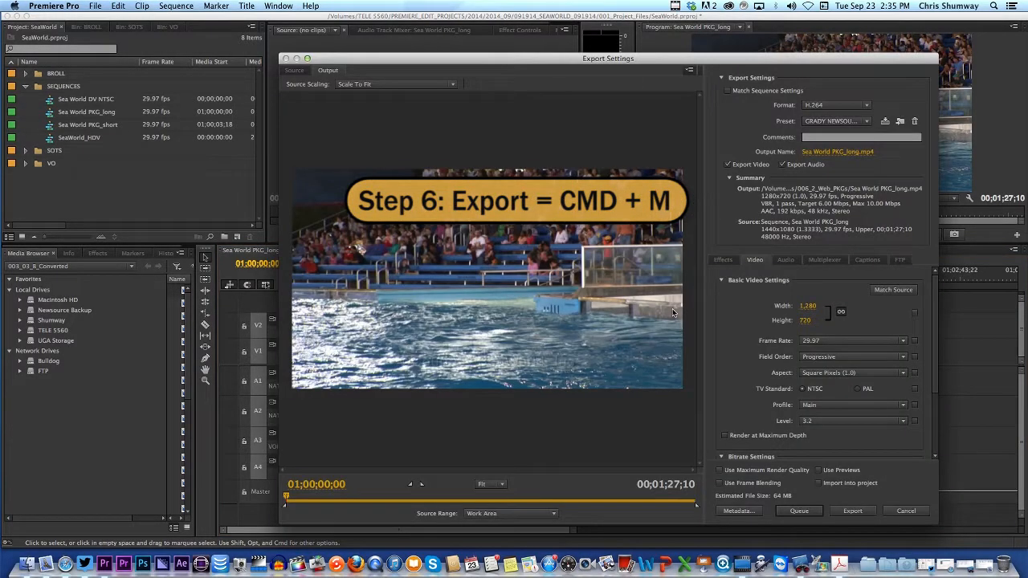
pyautogui.moveTo(608, 58); pyautogui.dragTo(437, 47)
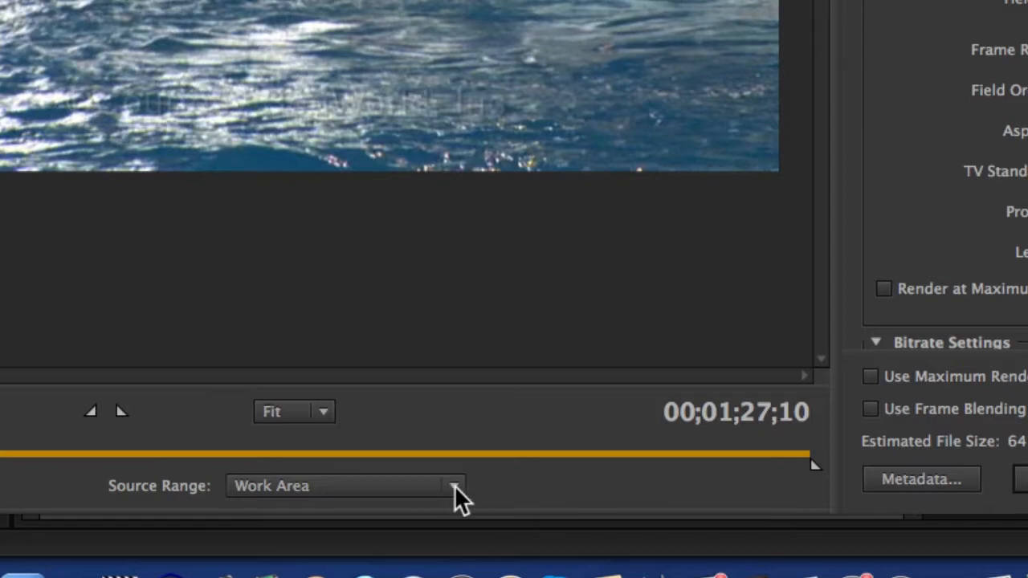
pyautogui.click(454, 485)
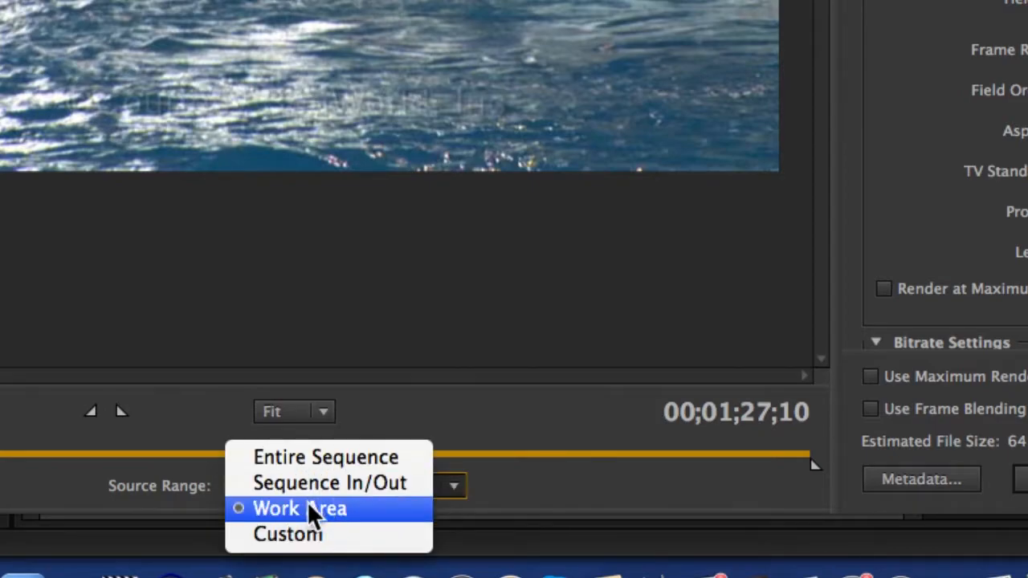
pyautogui.click(299, 508)
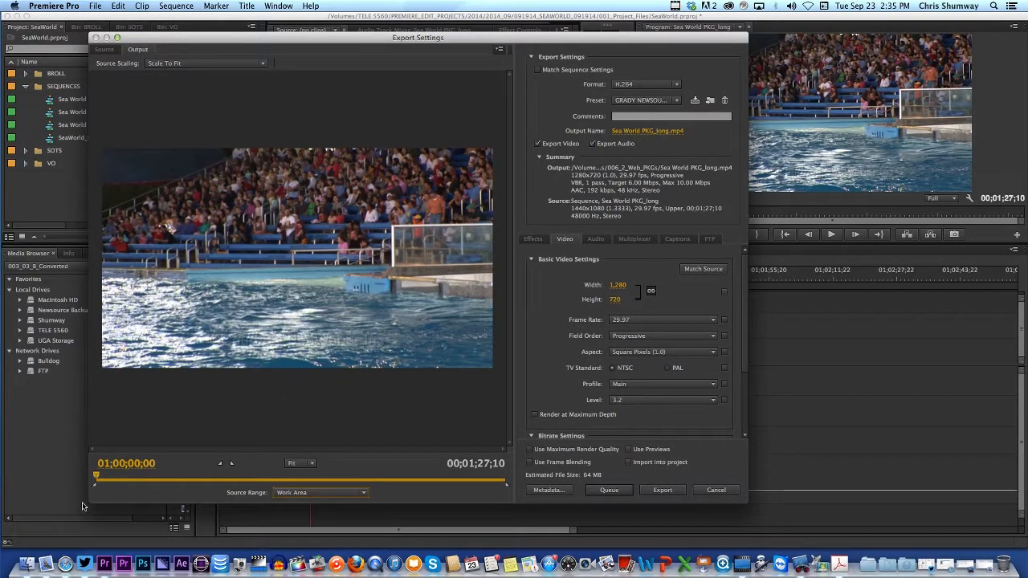
pyautogui.moveTo(477, 178)
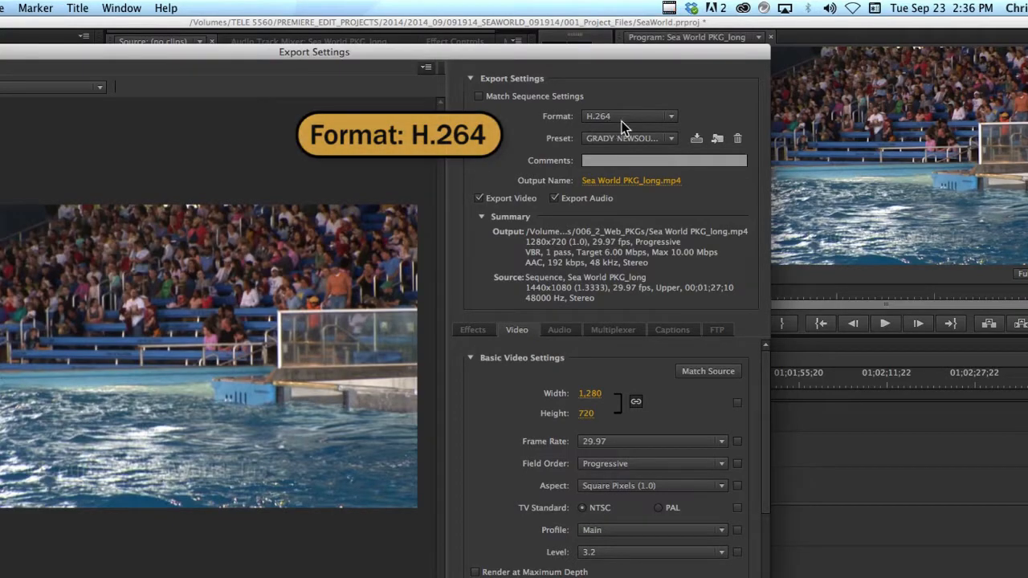
pyautogui.moveTo(674, 122)
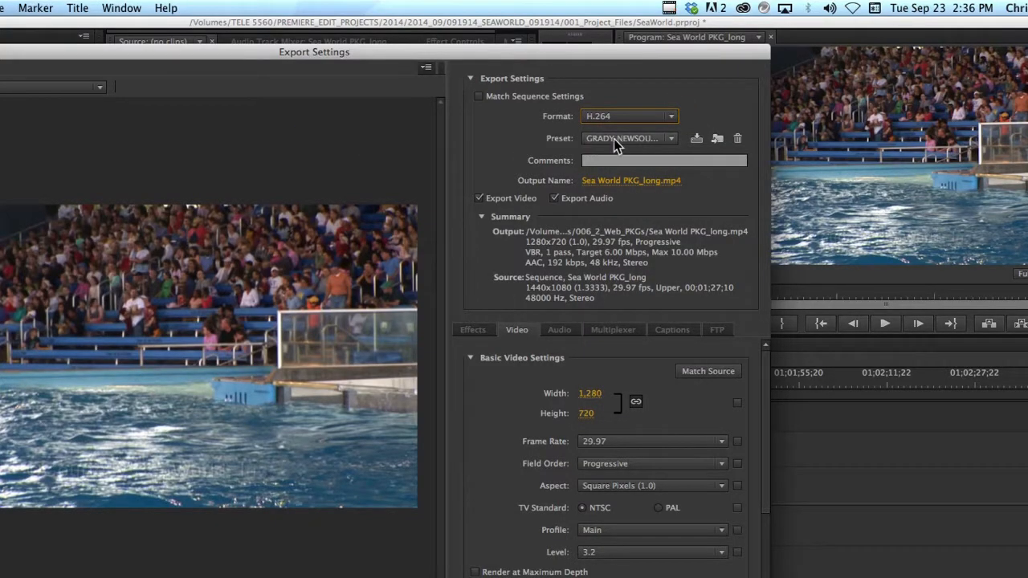
# - Keep the H.264 format and choose the HD 720p 29.97 export preset
pyautogui.click(628, 138)
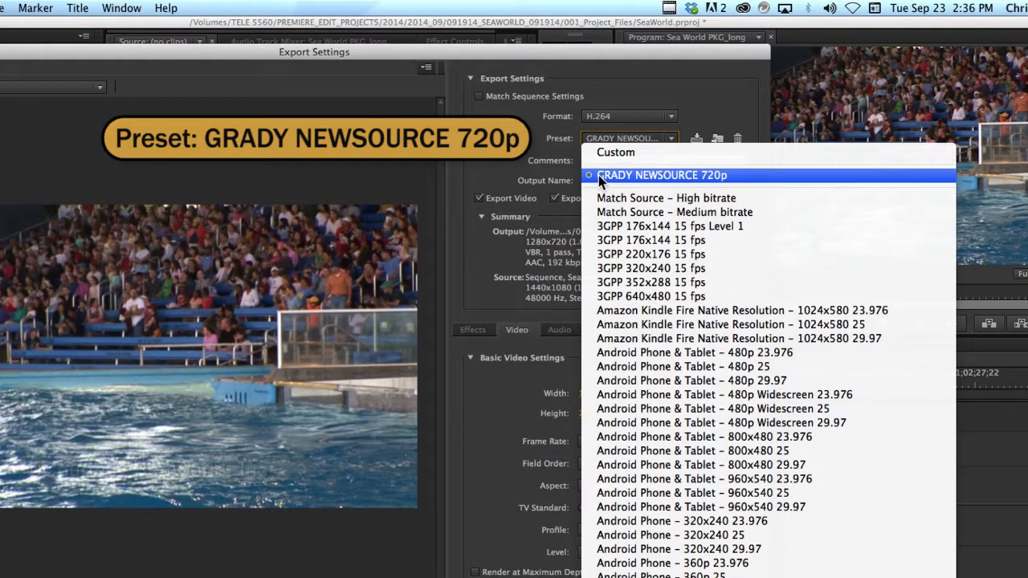
pyautogui.click(661, 175)
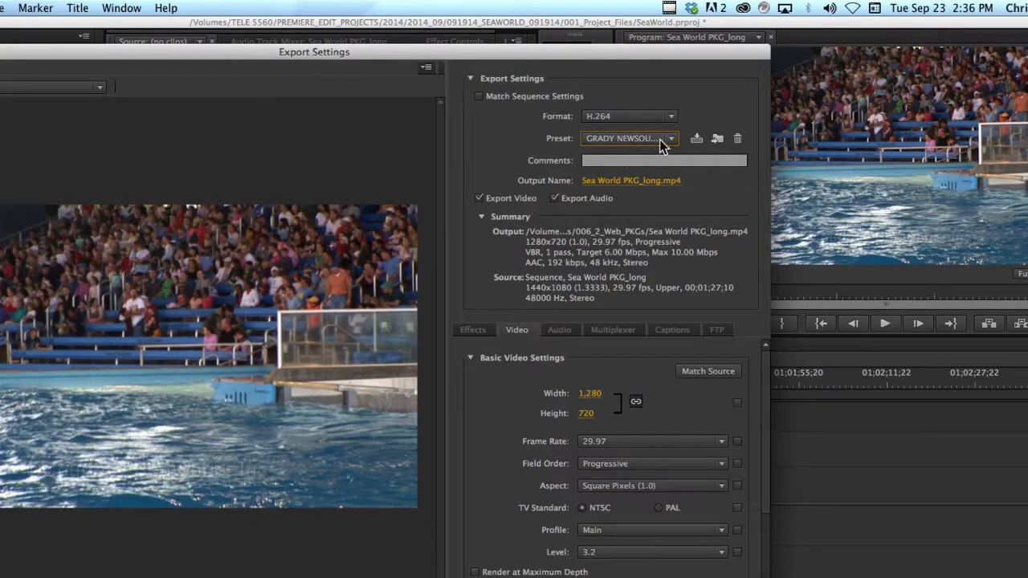
pyautogui.moveTo(650, 144)
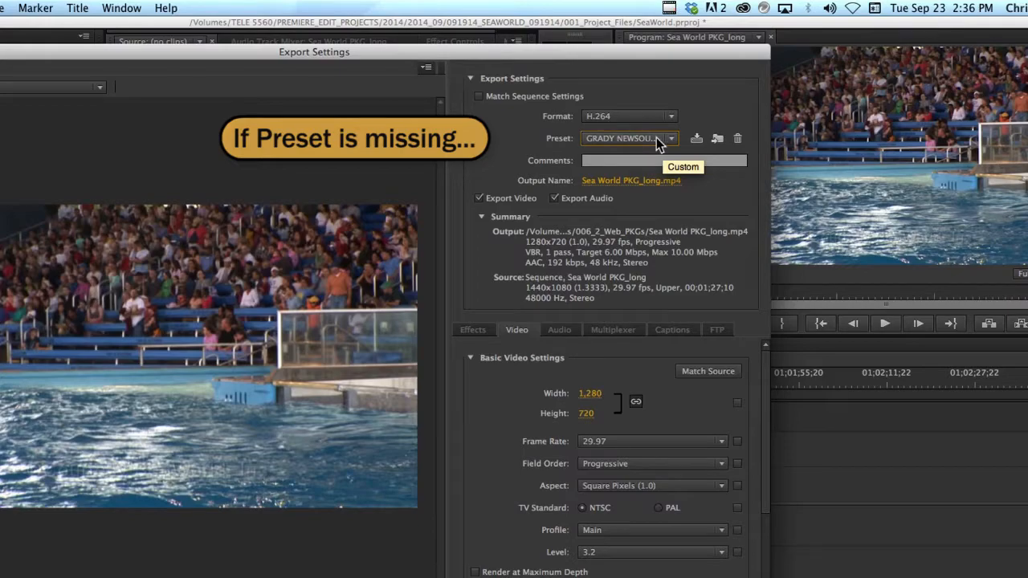
pyautogui.click(628, 116)
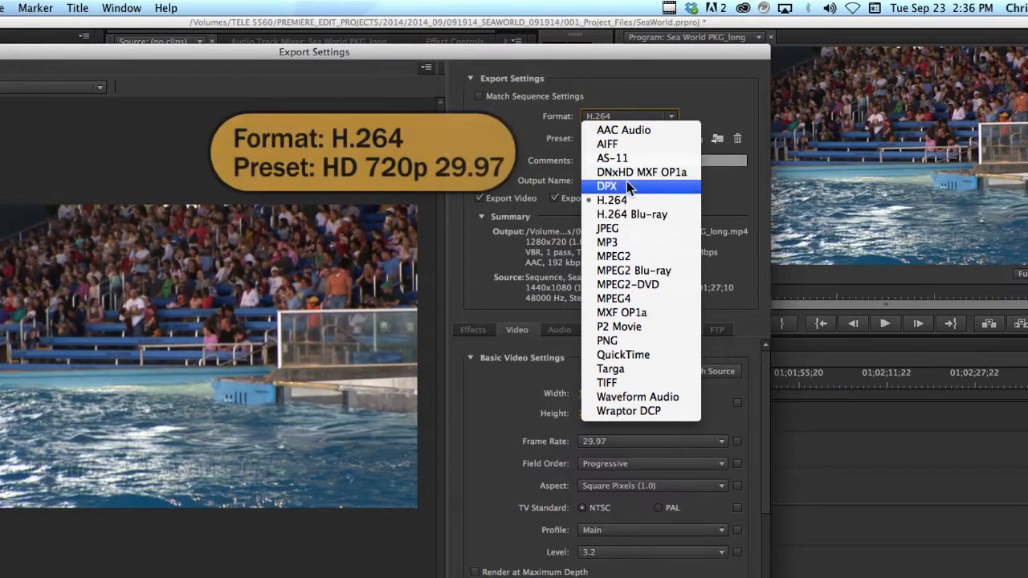
pyautogui.click(612, 200)
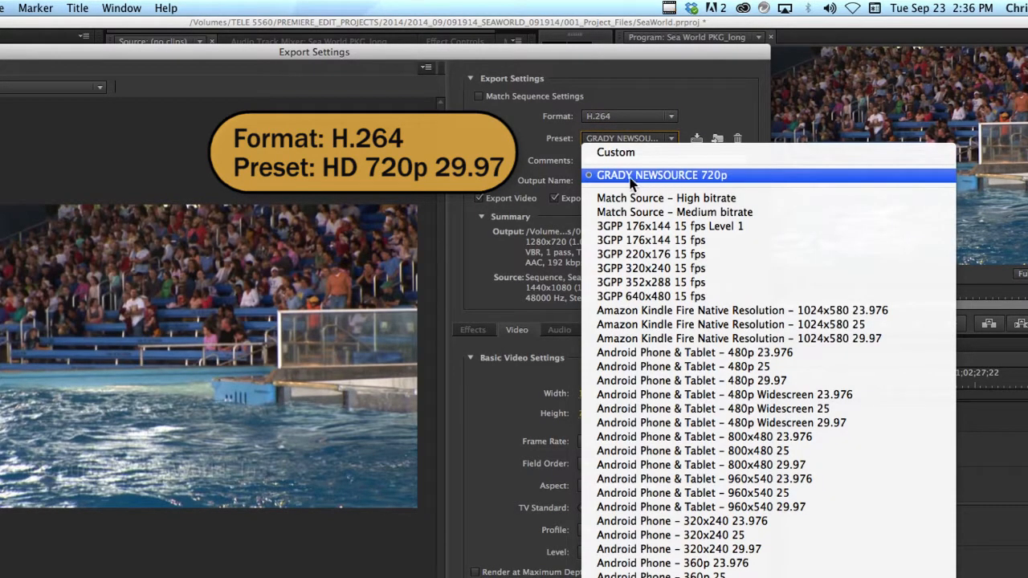
pyautogui.click(661, 175)
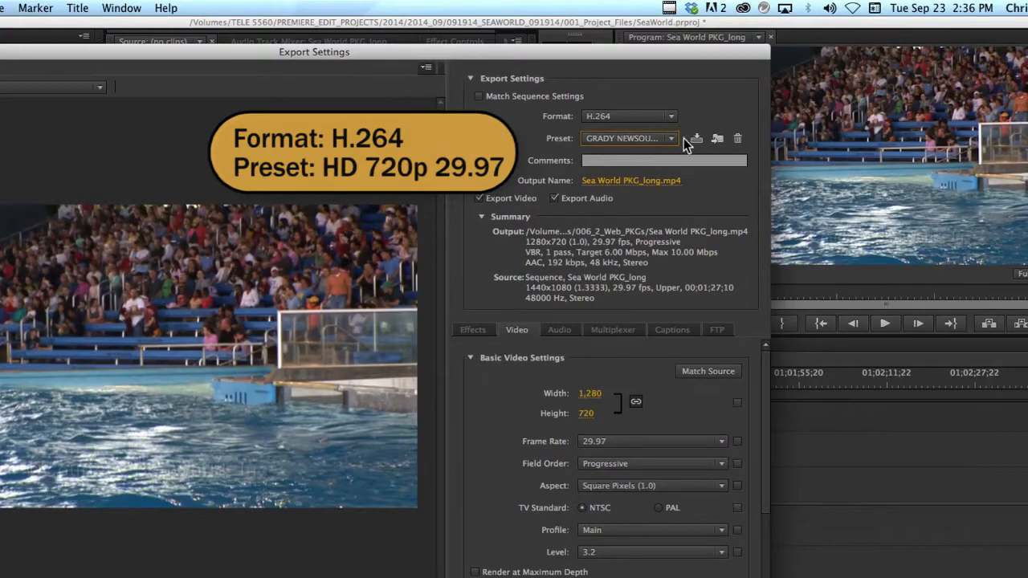
pyautogui.moveTo(674, 143)
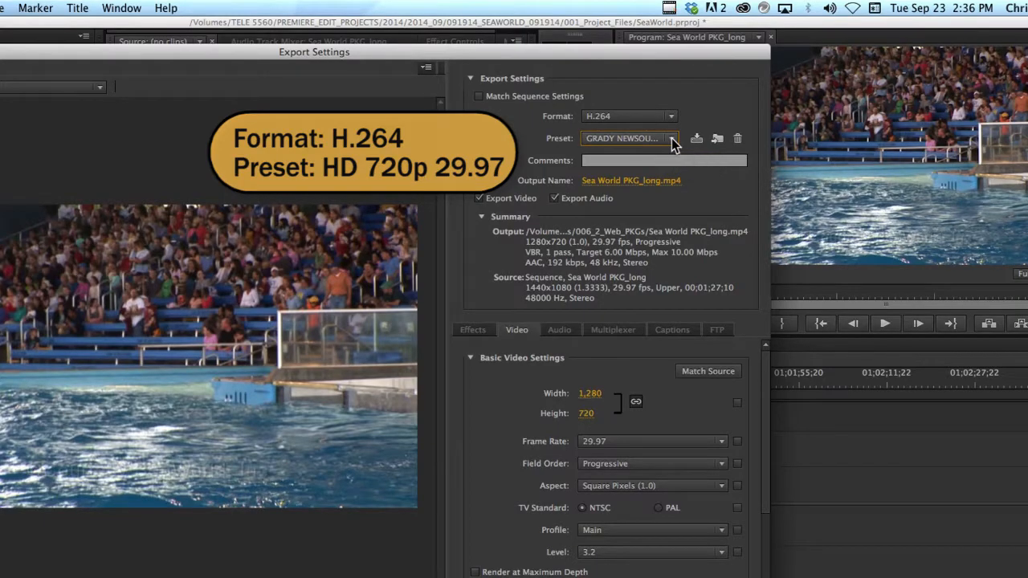
pyautogui.click(630, 138)
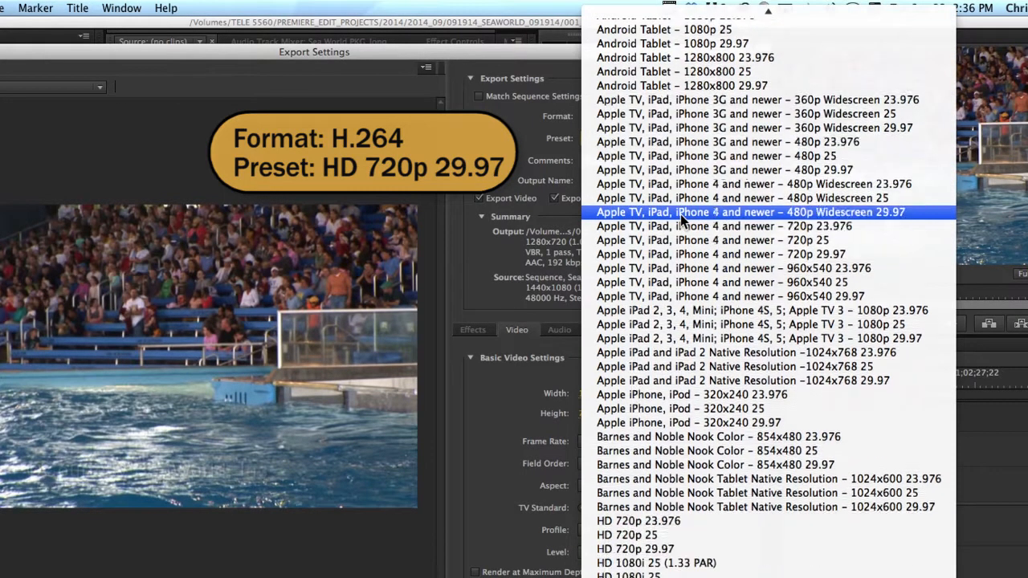
pyautogui.scroll(-3)
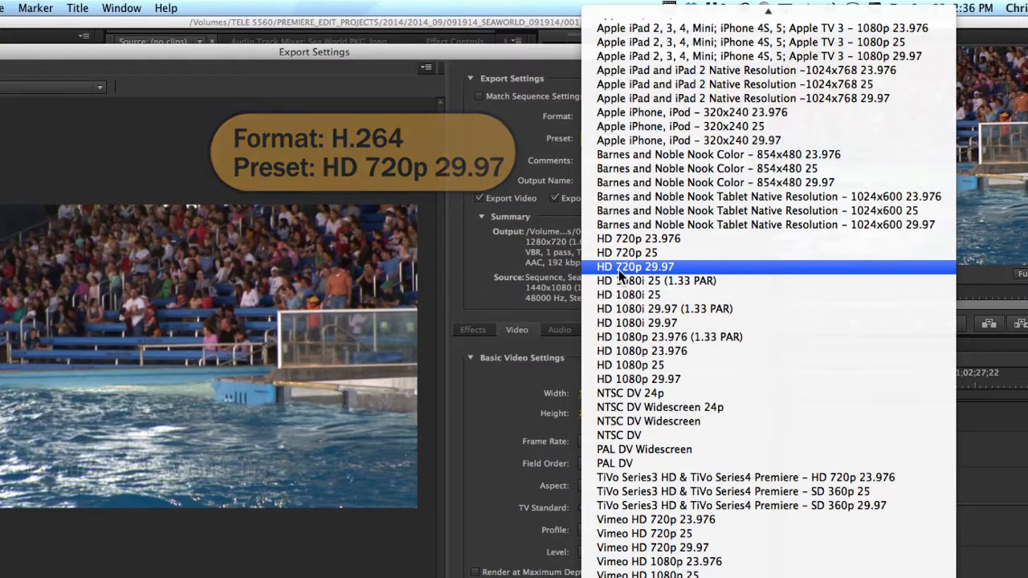
pyautogui.click(636, 267)
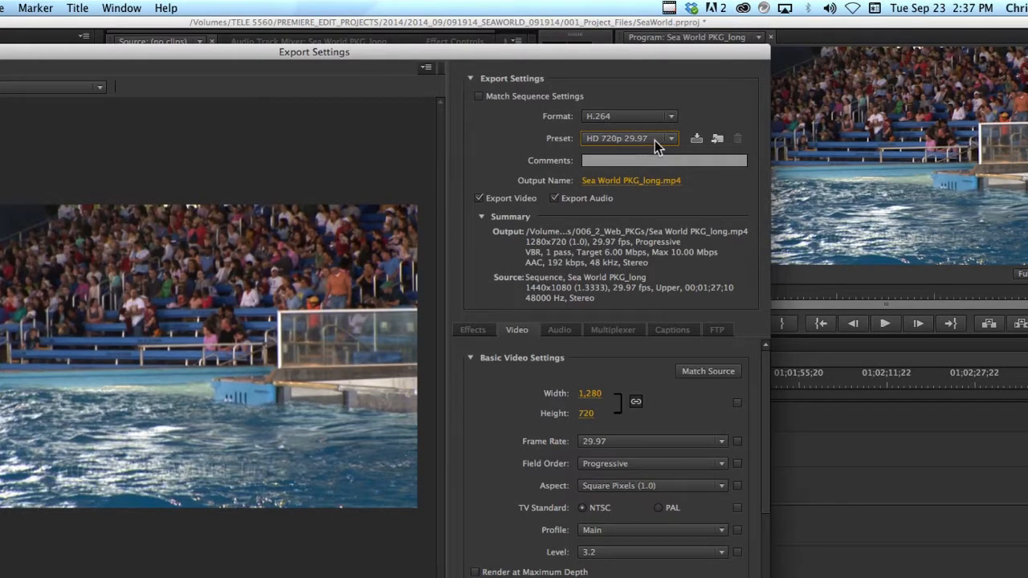
pyautogui.moveTo(643, 148)
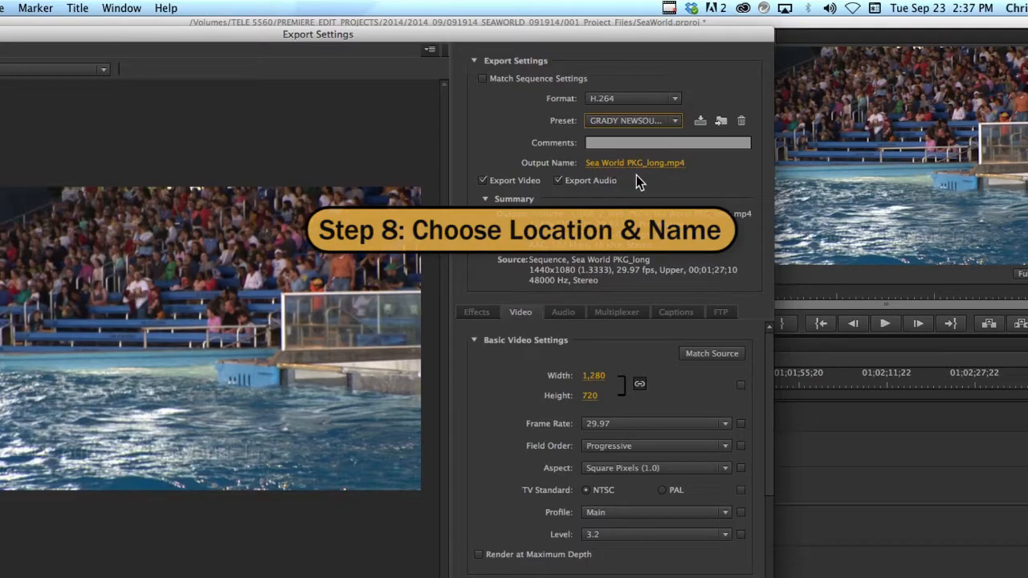
pyautogui.moveTo(628, 179)
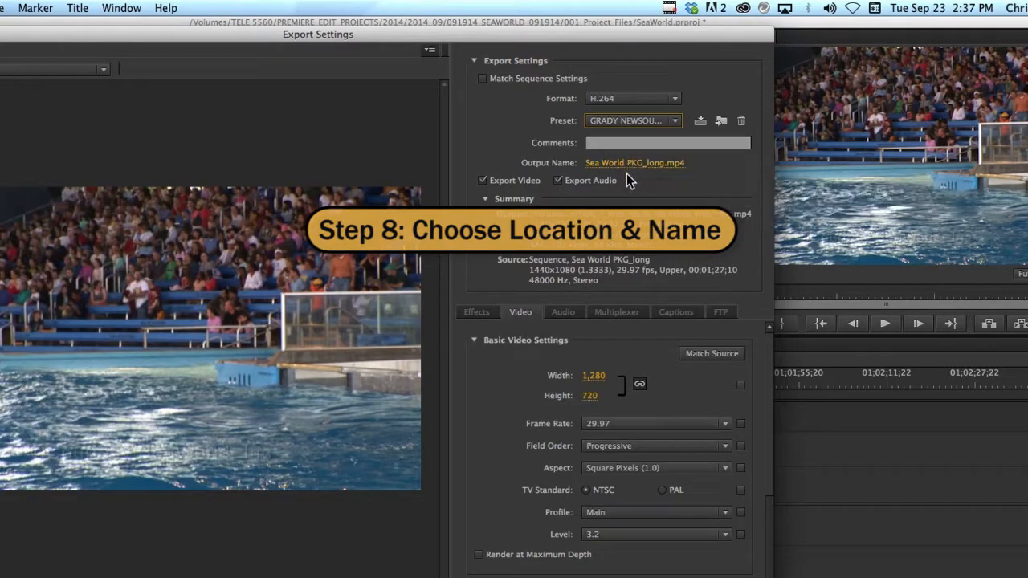
pyautogui.moveTo(634, 163)
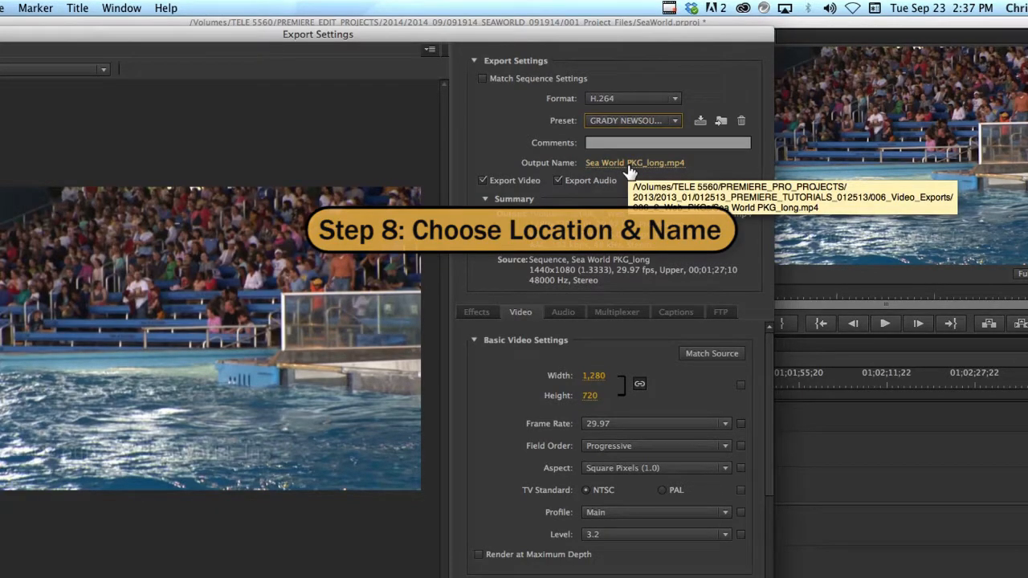
# - Name the export output file 'Export Test TELE5560' in the save dialog
pyautogui.click(635, 162)
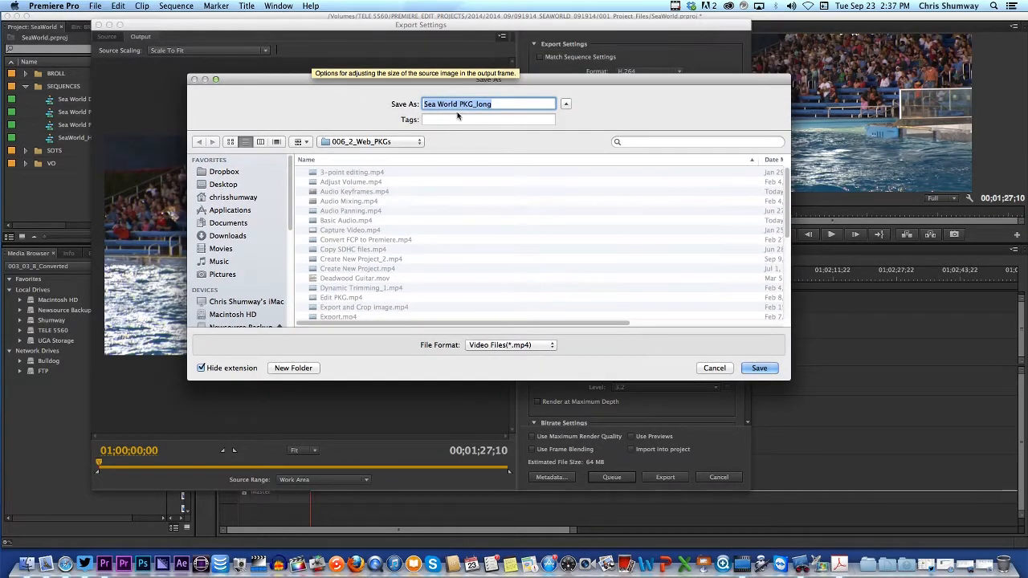
pyautogui.write('Ed')
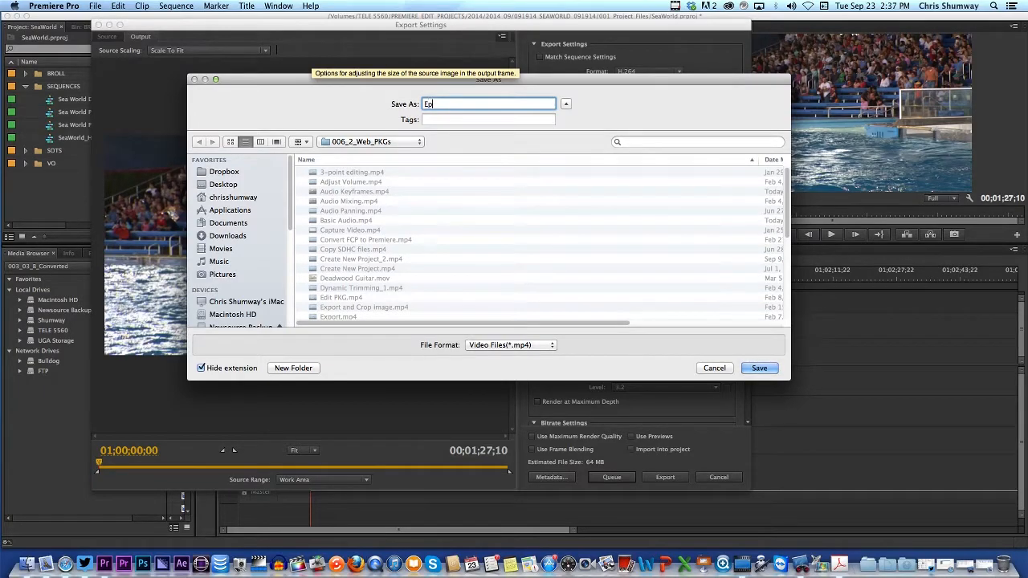
pyautogui.press('Backspace')
pyautogui.write('xport T')
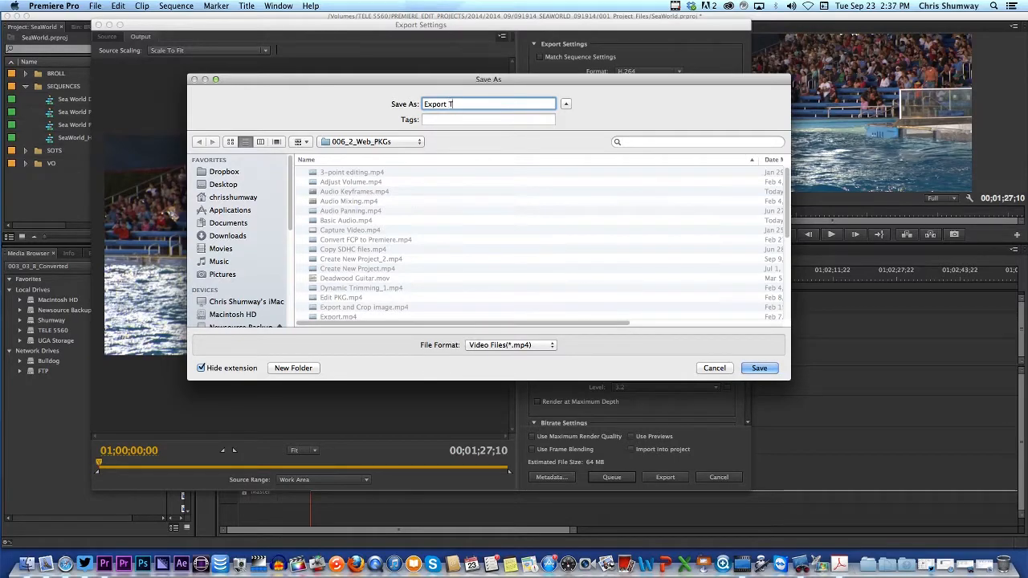
pyautogui.write('est')
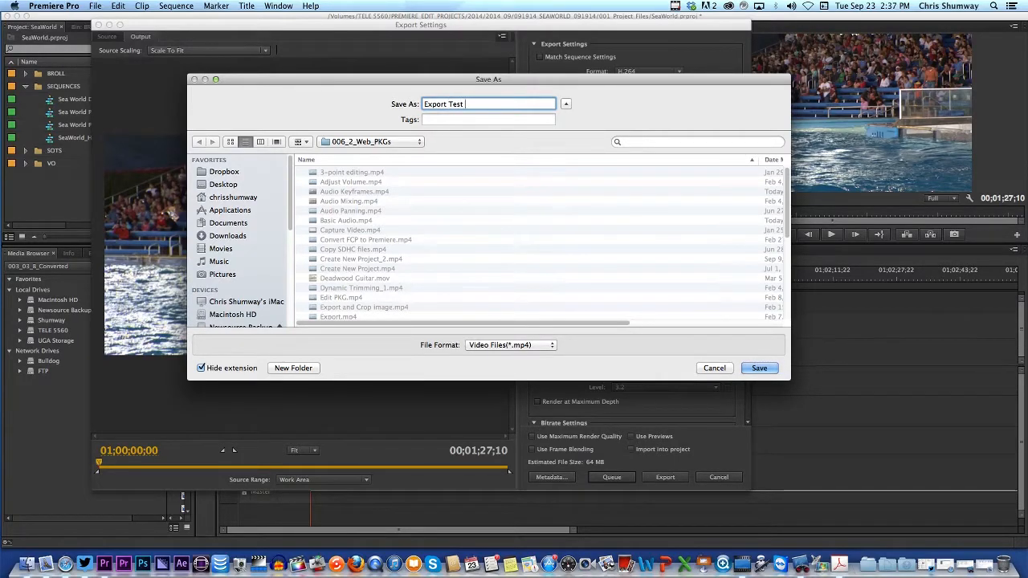
pyautogui.write('TELE')
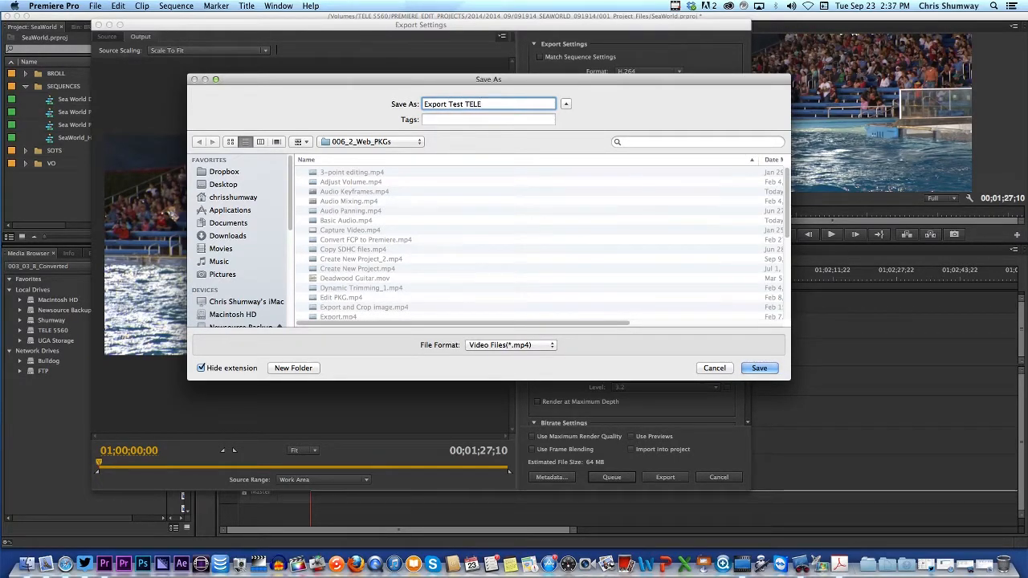
pyautogui.write('5560')
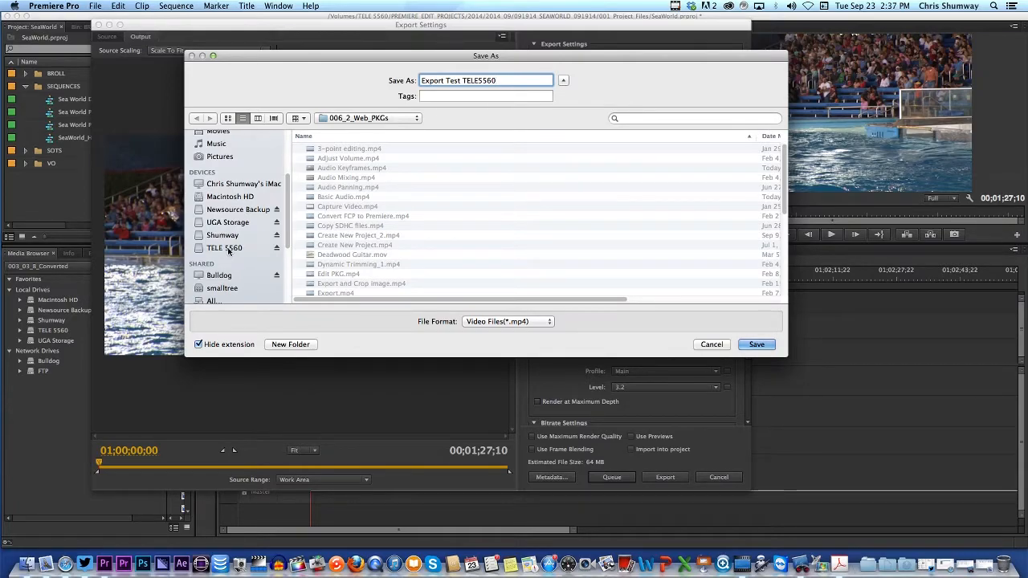
# - Browse the TELE 5560 drive into PREMIERE_PRO_PROJECTS and its 2013 subfolders
pyautogui.click(225, 247)
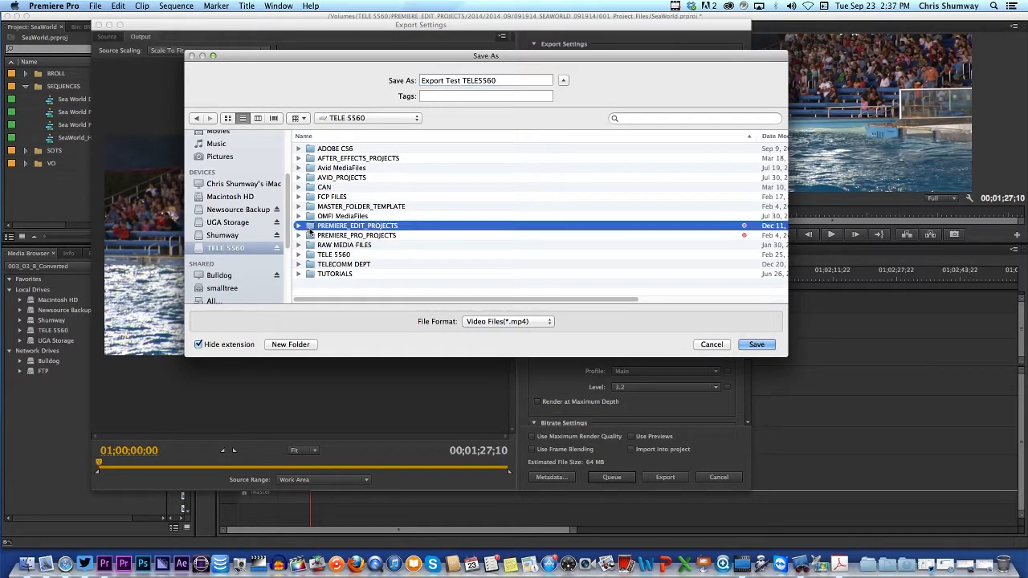
pyautogui.doubleClick(358, 225)
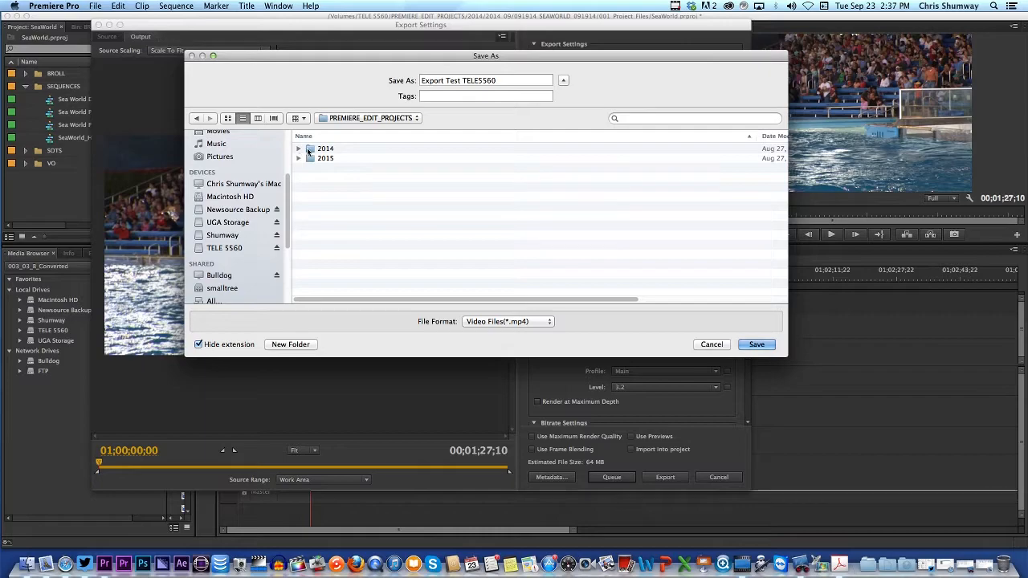
pyautogui.click(225, 247)
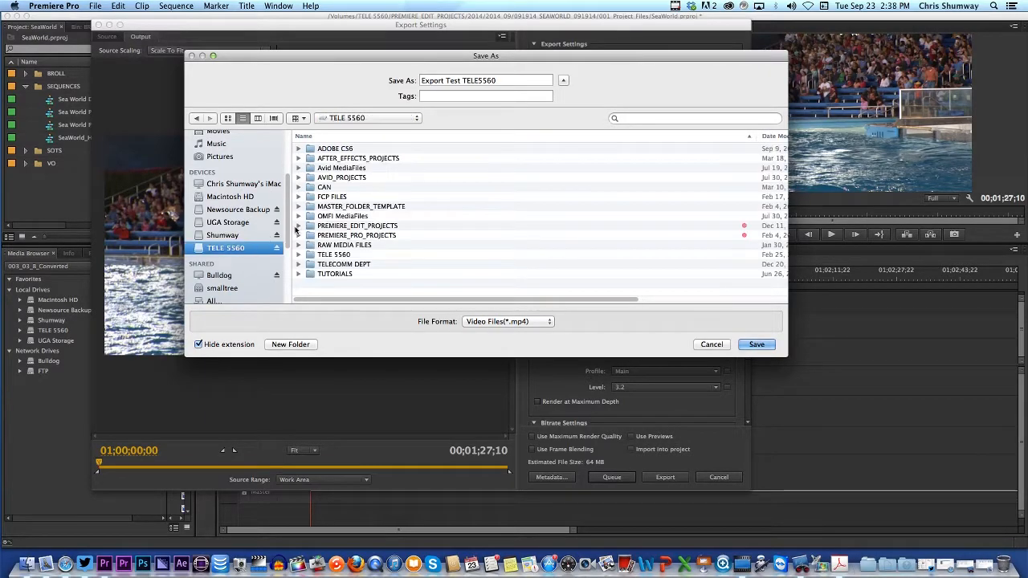
pyautogui.doubleClick(357, 234)
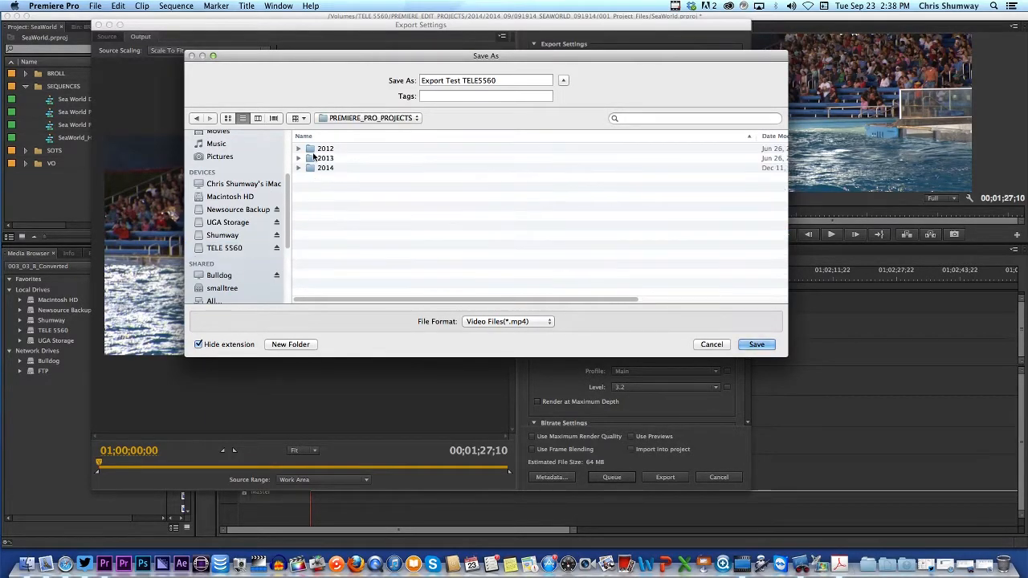
pyautogui.click(325, 158)
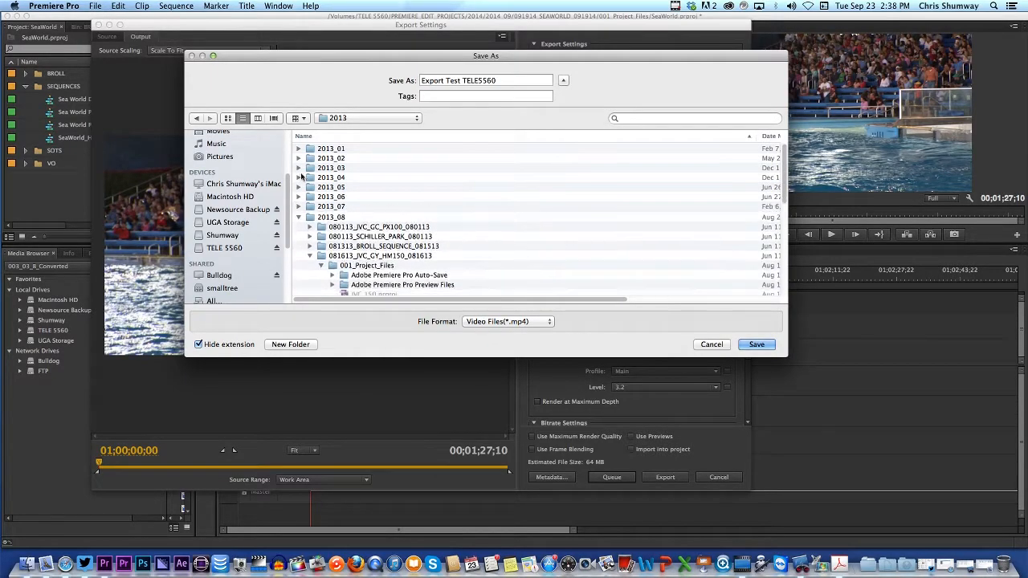
pyautogui.click(298, 158)
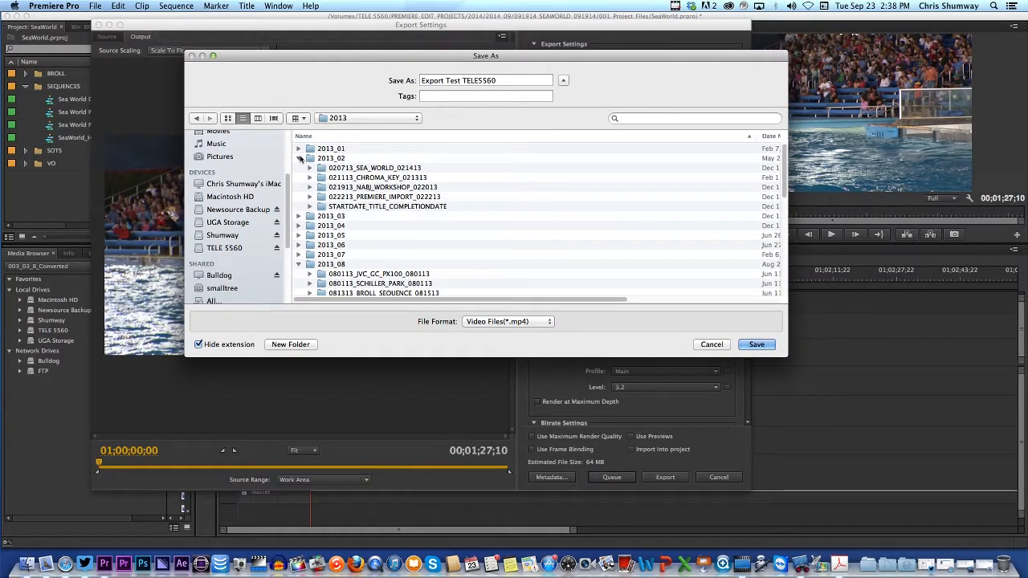
pyautogui.click(299, 148)
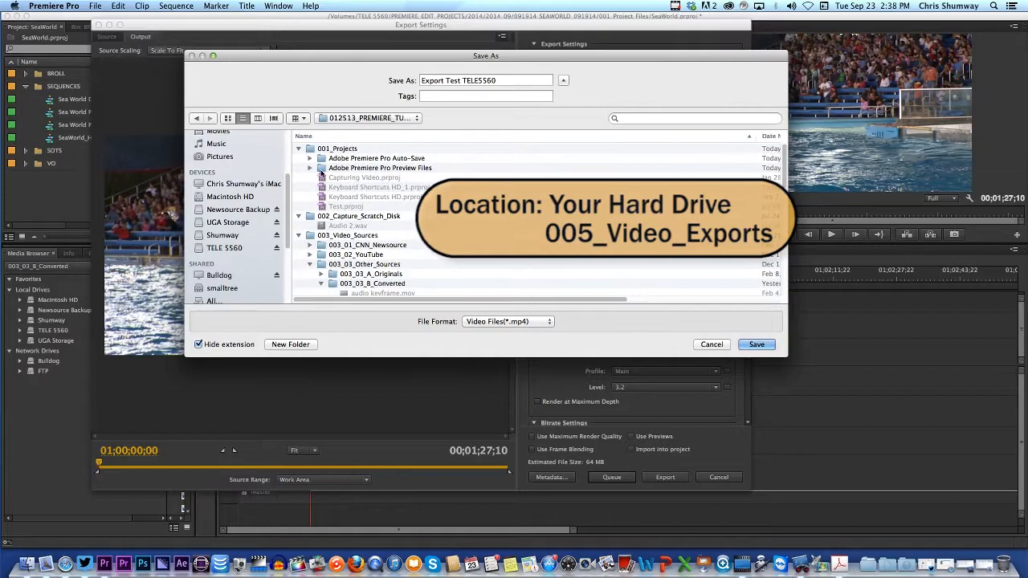
pyautogui.click(298, 147)
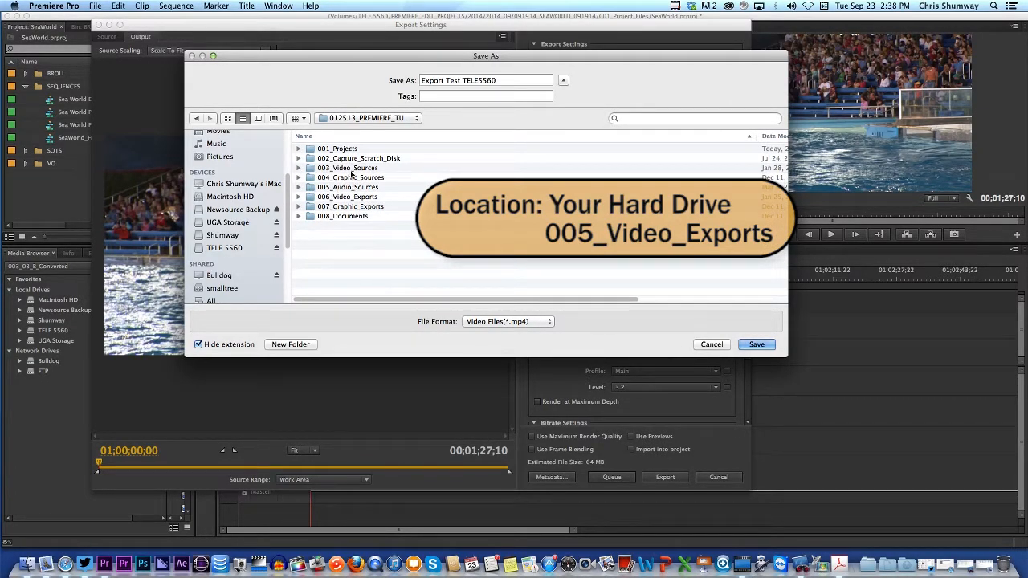
# - Open 006_Video_Exports > 006_1_Broadcast_PKGs and save the export there
pyautogui.click(347, 197)
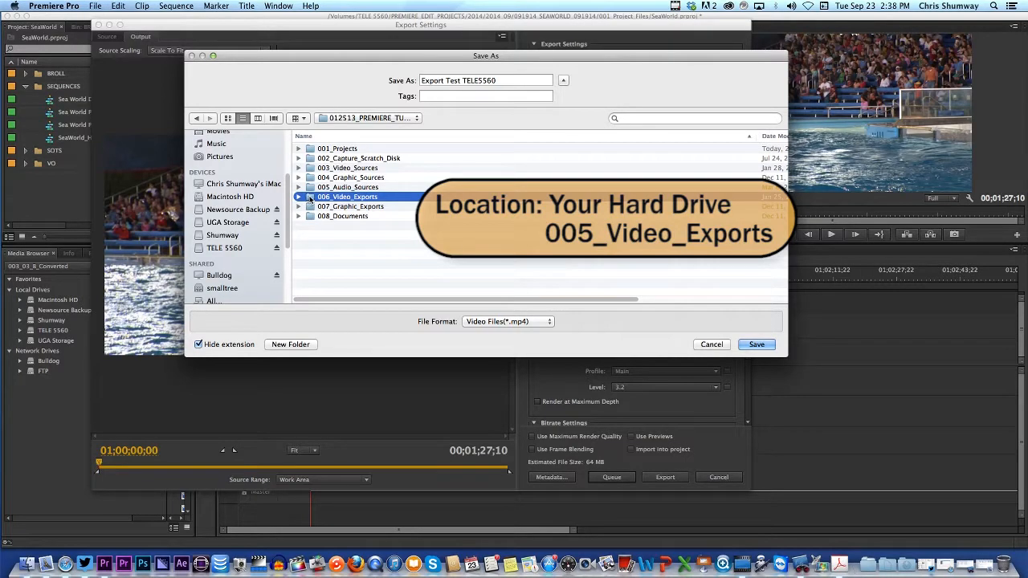
pyautogui.doubleClick(347, 196)
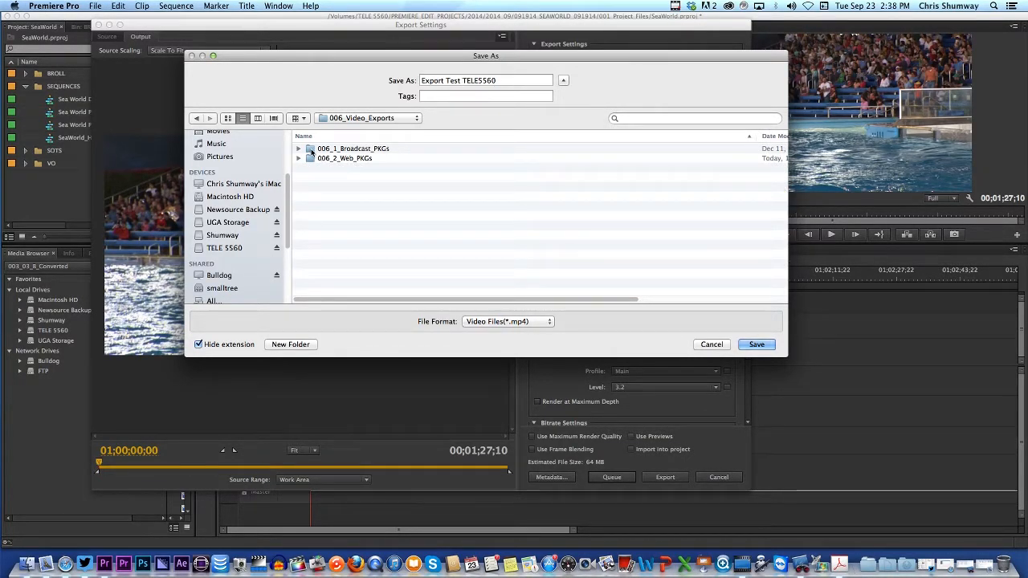
pyautogui.doubleClick(352, 149)
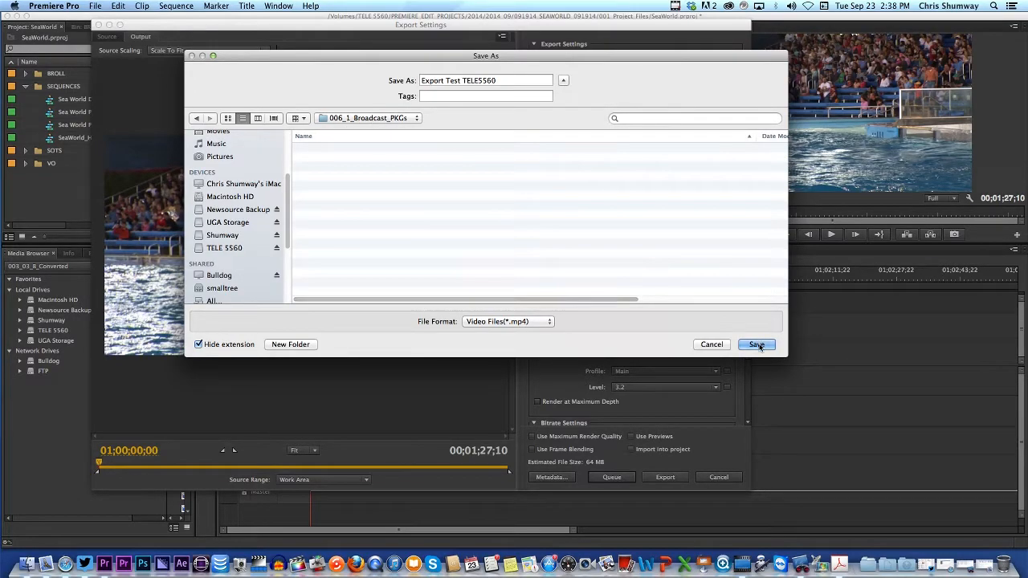
pyautogui.click(754, 344)
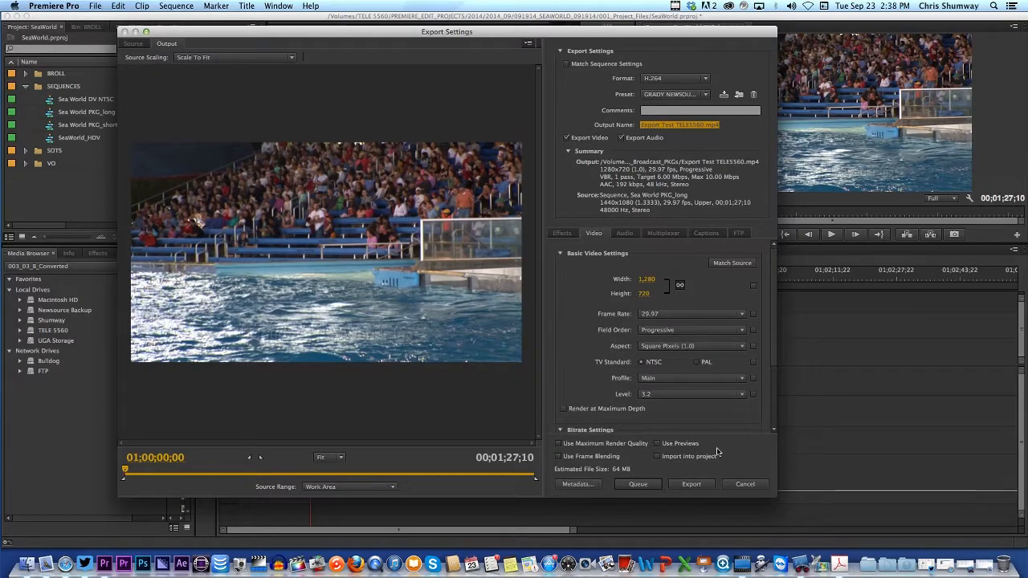
# - Export the sequence to Export Test TELE5560.mp4 and wait for encoding to finish
pyautogui.click(690, 483)
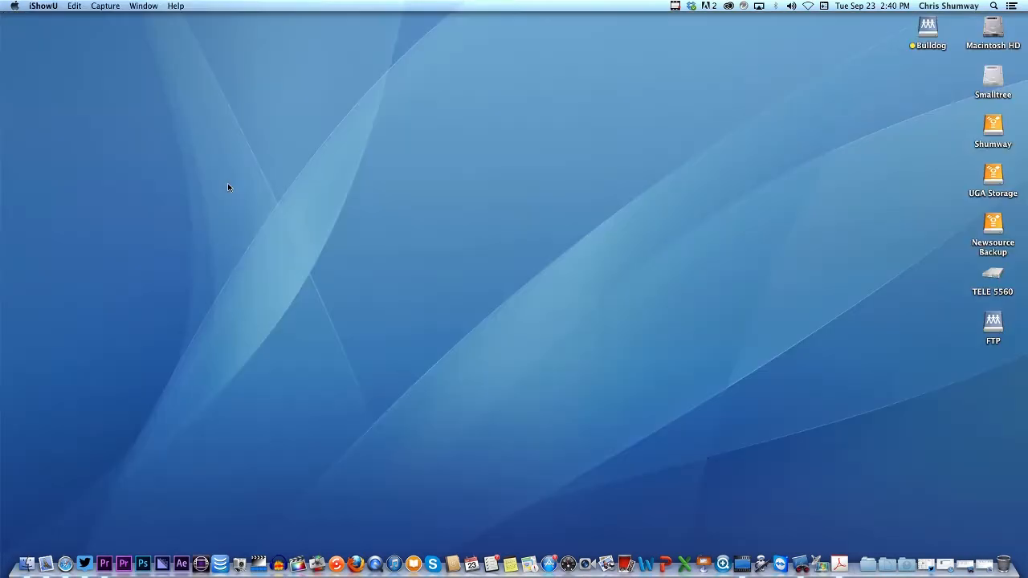
# - Browse TELE 5560 to 006_Video_Exports and select the 74 MB Export Test TELE5560.mp4
pyautogui.click(993, 277)
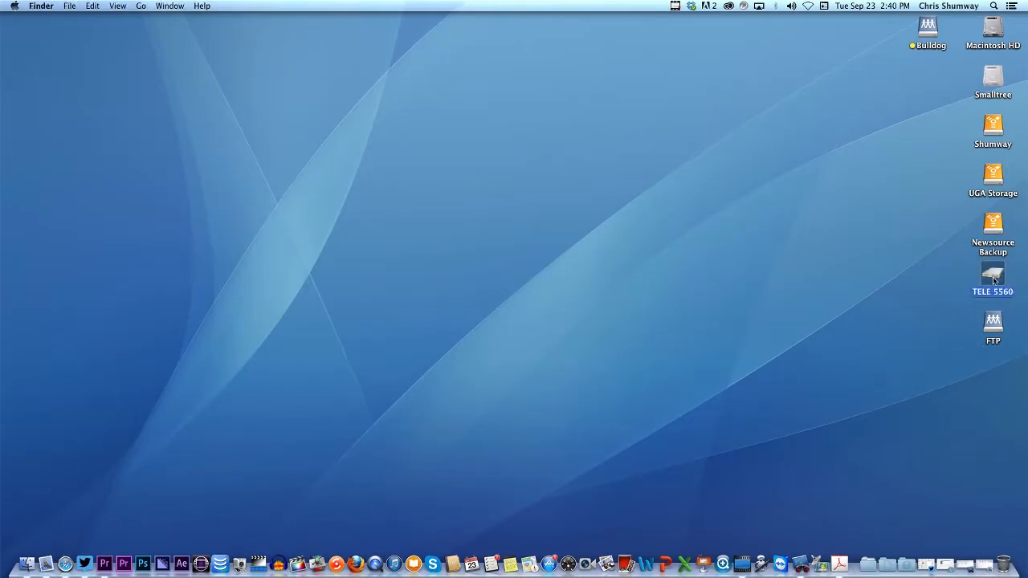
pyautogui.doubleClick(993, 273)
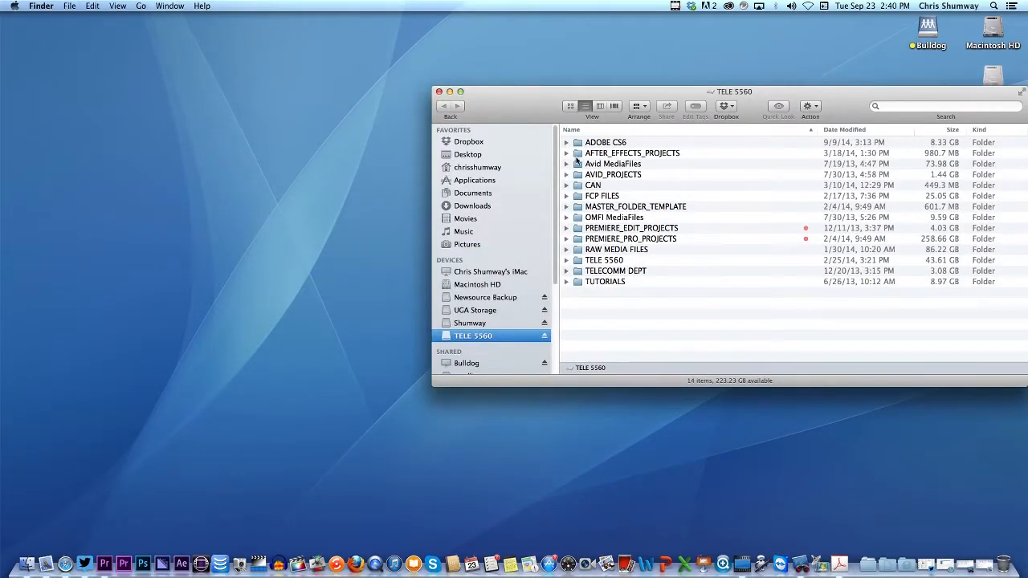
pyautogui.moveTo(576, 239)
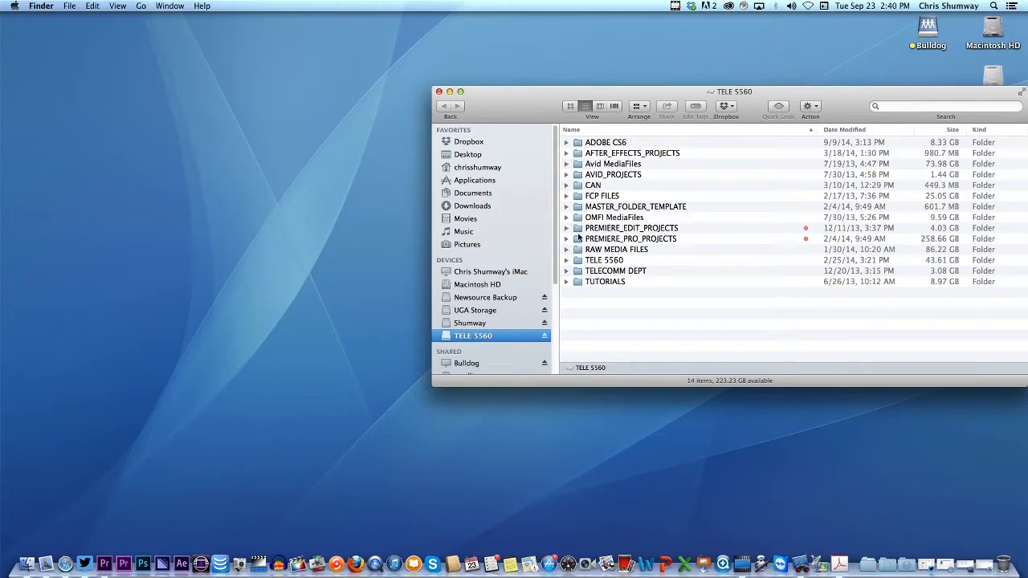
pyautogui.doubleClick(631, 227)
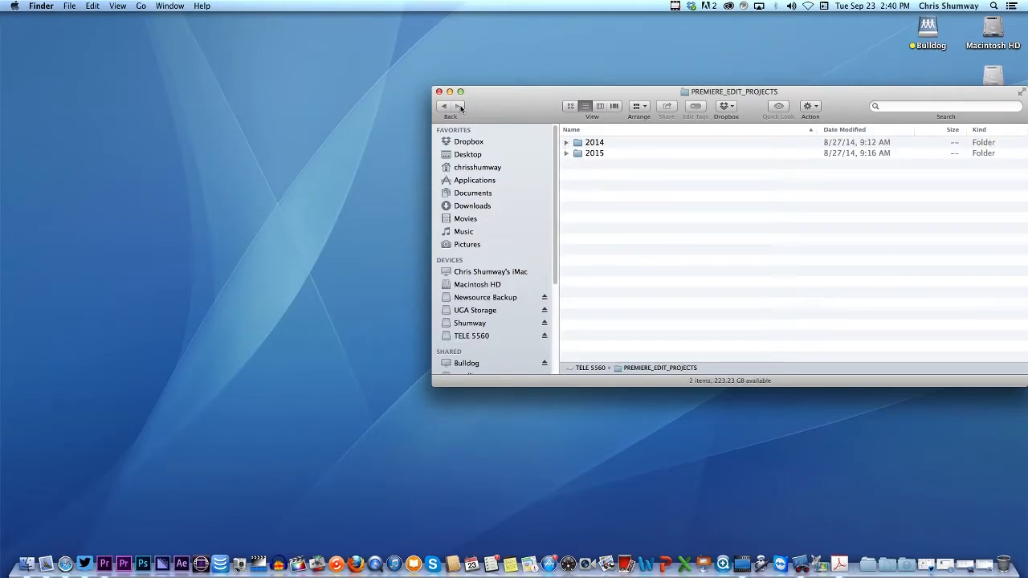
pyautogui.click(472, 335)
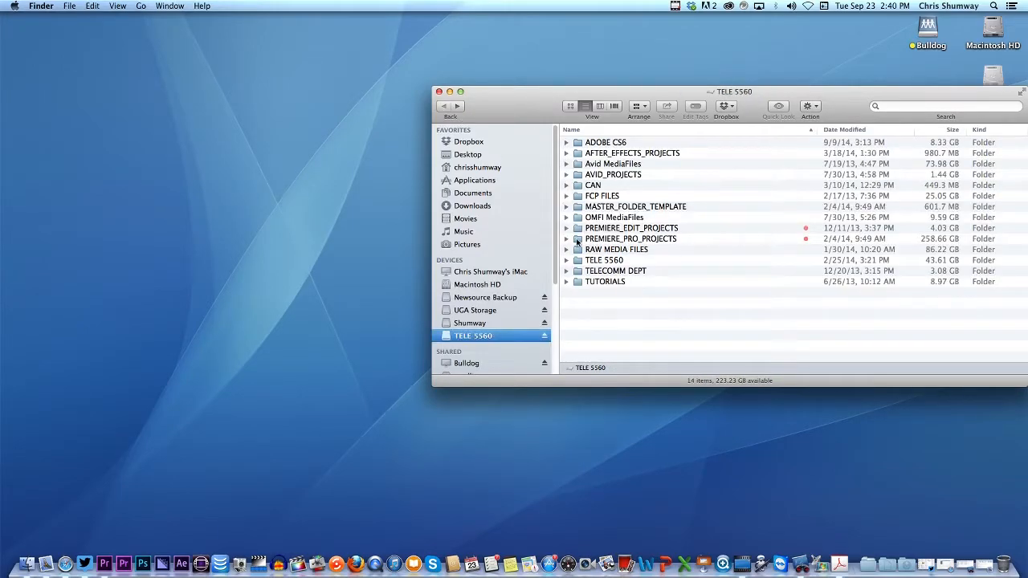
pyautogui.doubleClick(631, 239)
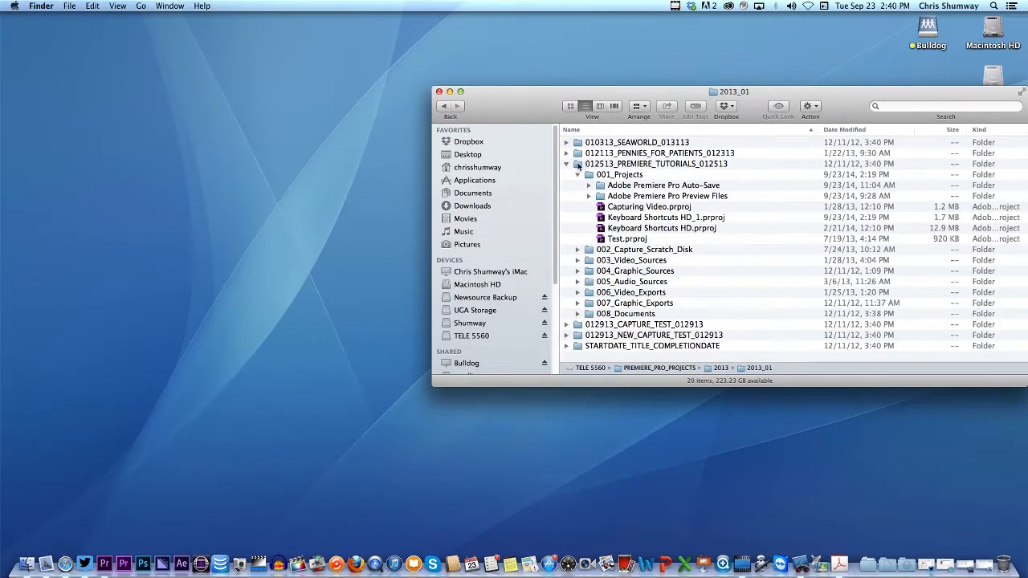
pyautogui.doubleClick(655, 164)
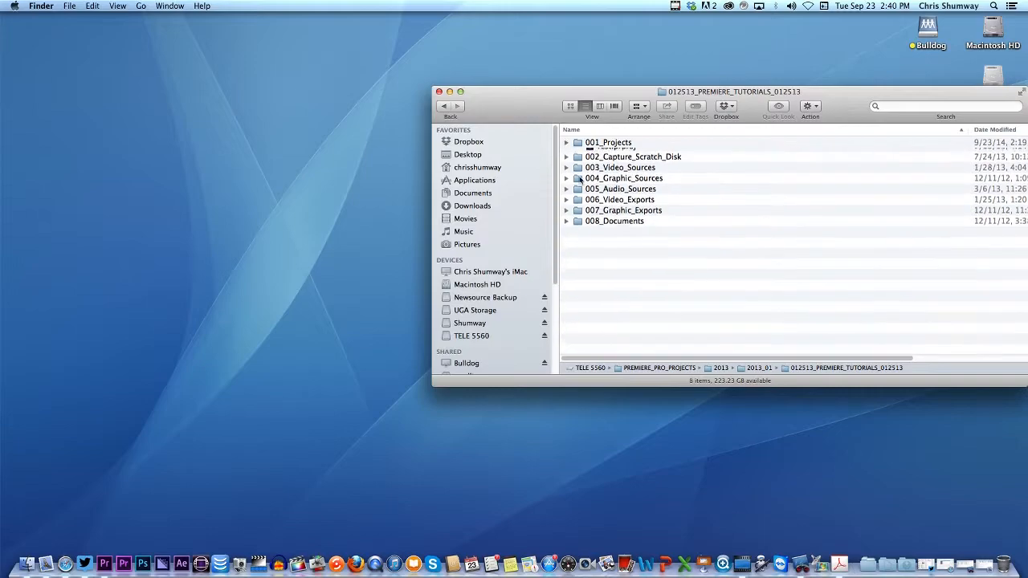
pyautogui.doubleClick(620, 199)
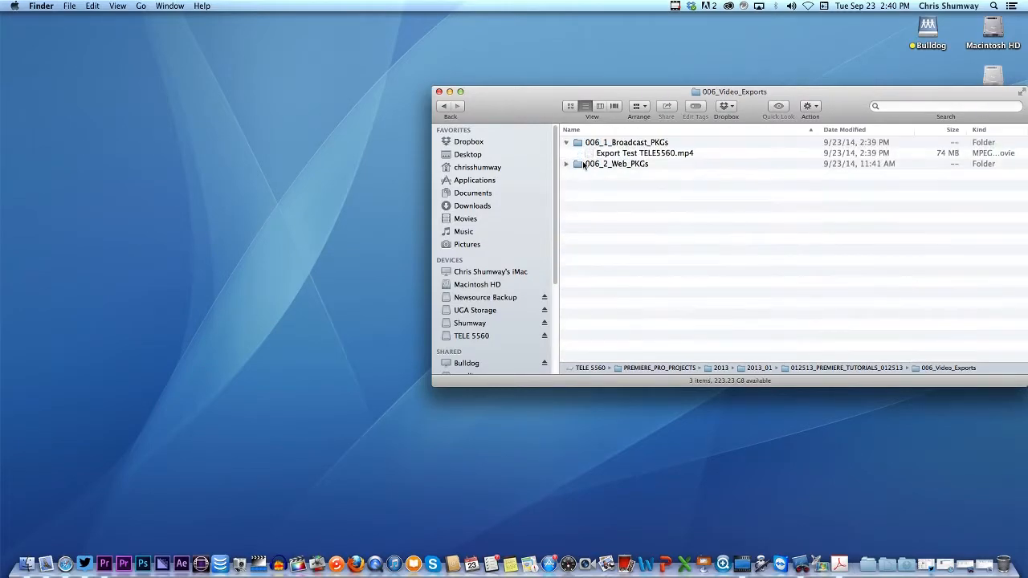
pyautogui.click(644, 153)
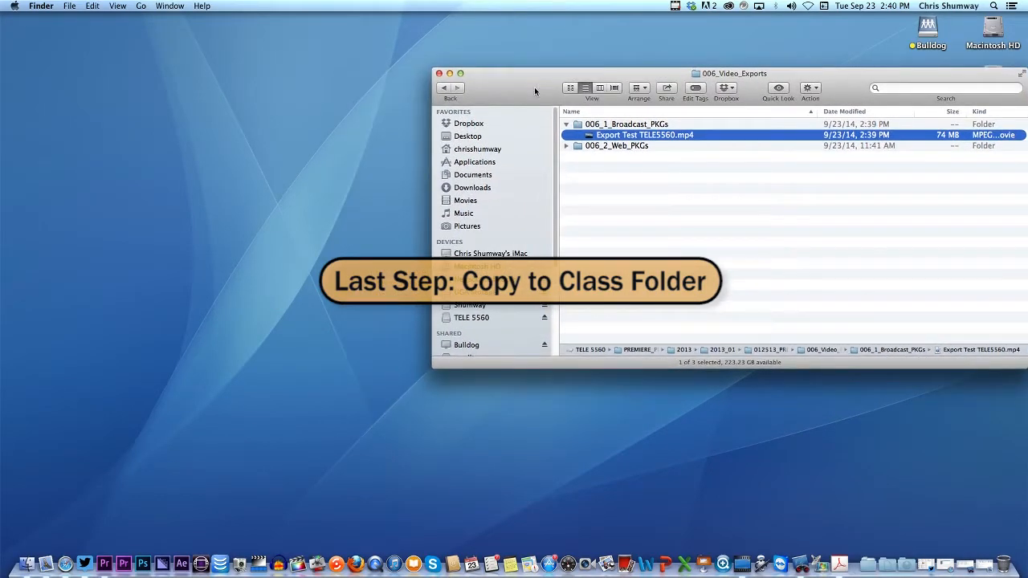
# - Connect to Student's iMac and open Student's Public Folder > TELE 5560 200pm
pyautogui.click(438, 73)
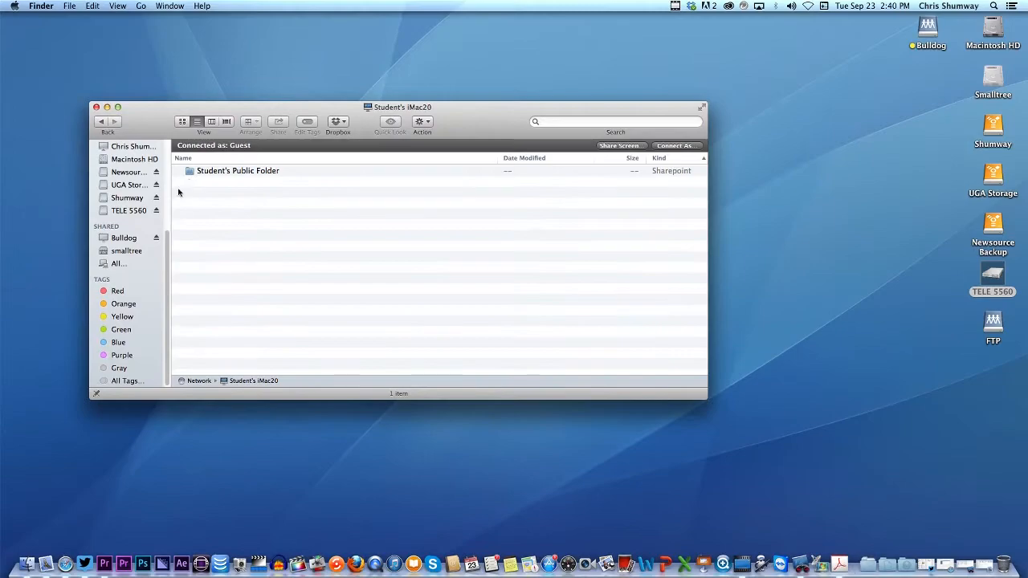
pyautogui.doubleClick(237, 170)
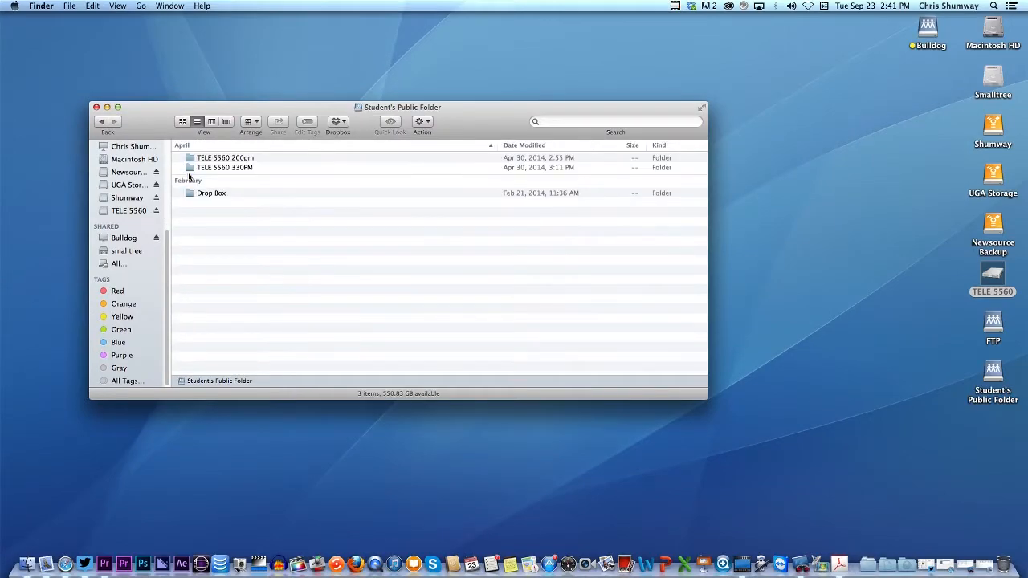
pyautogui.doubleClick(225, 158)
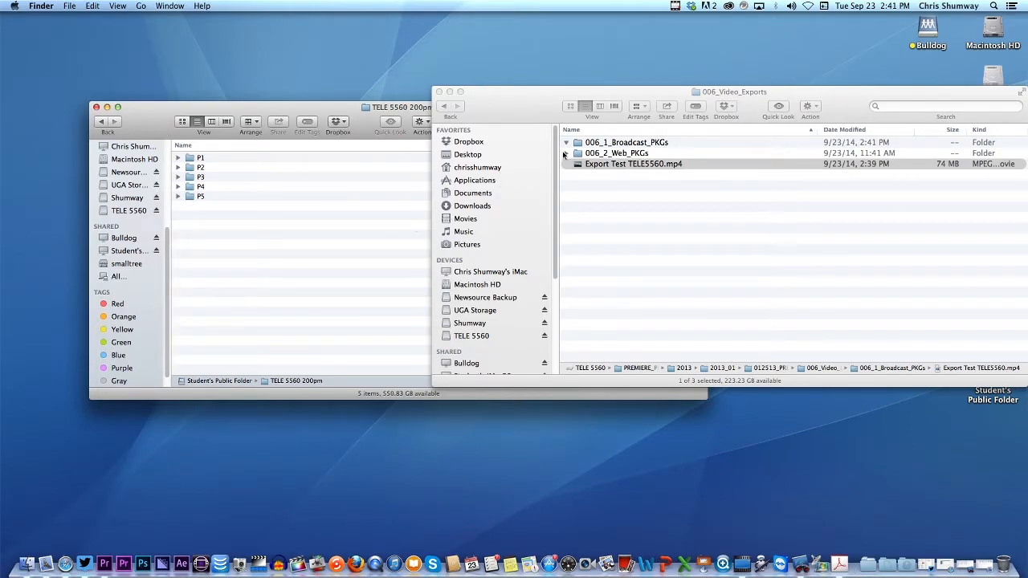
pyautogui.click(566, 142)
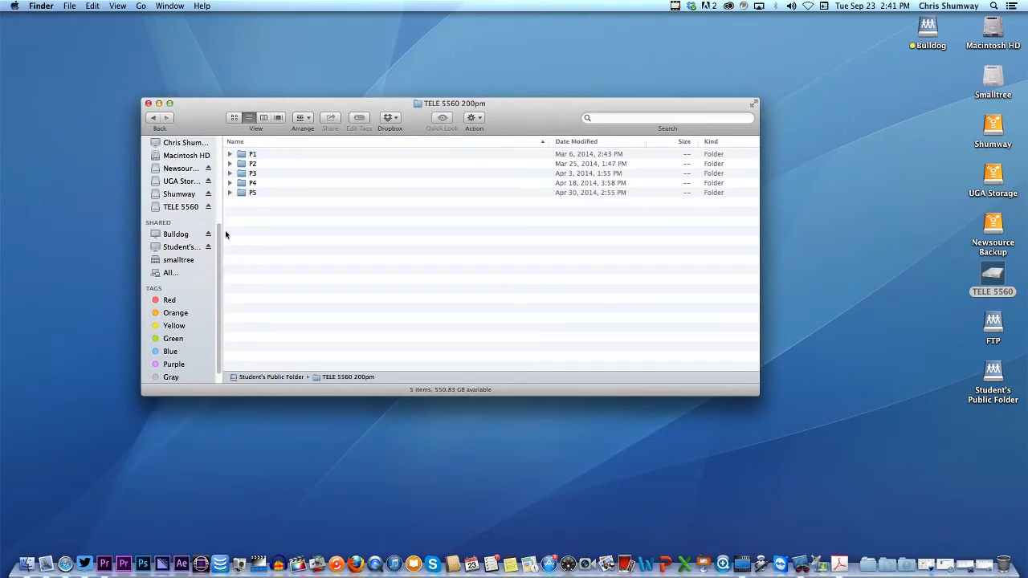
pyautogui.moveTo(801, 371)
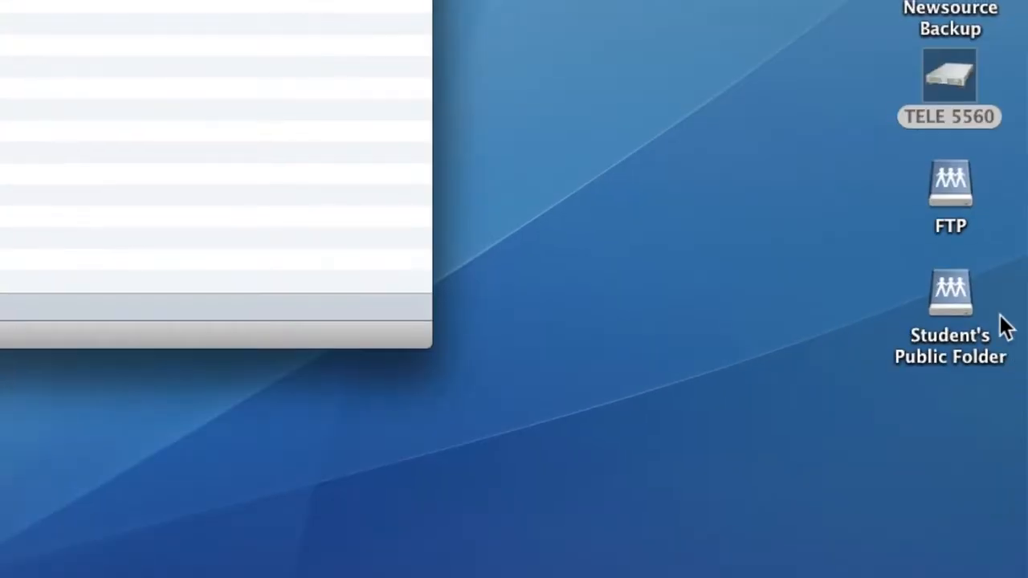
pyautogui.moveTo(963, 313)
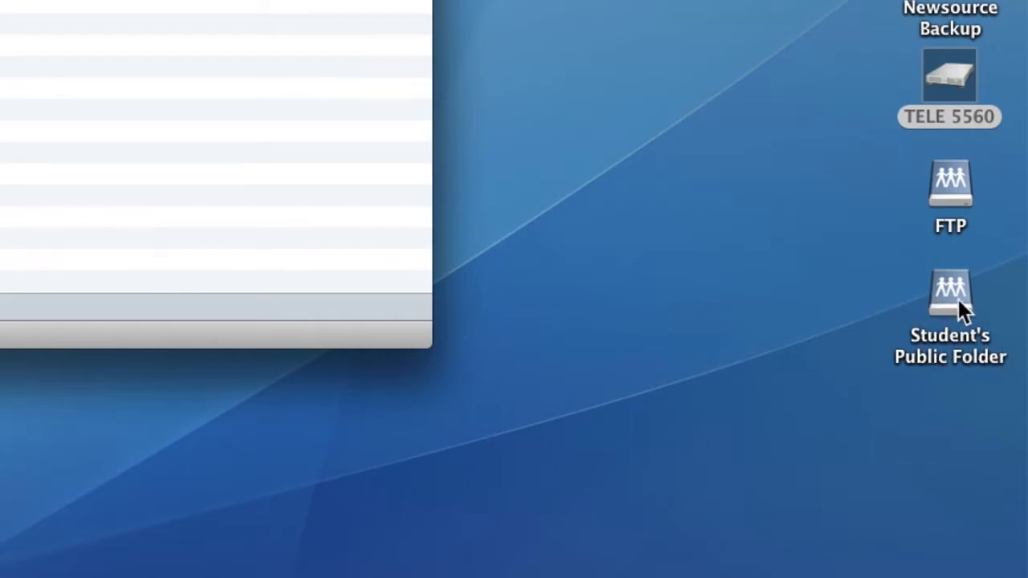
pyautogui.moveTo(944, 301)
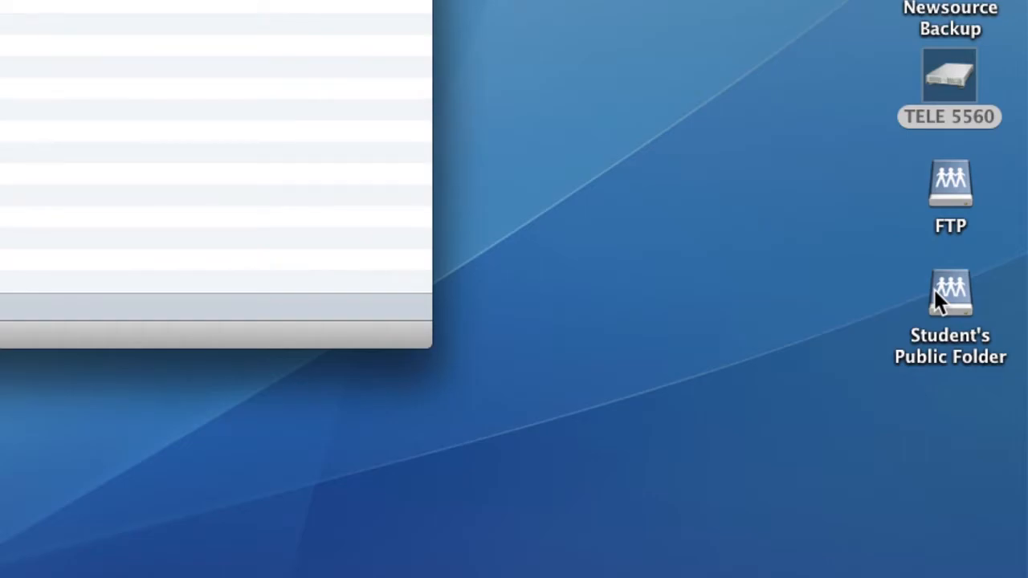
pyautogui.moveTo(867, 281)
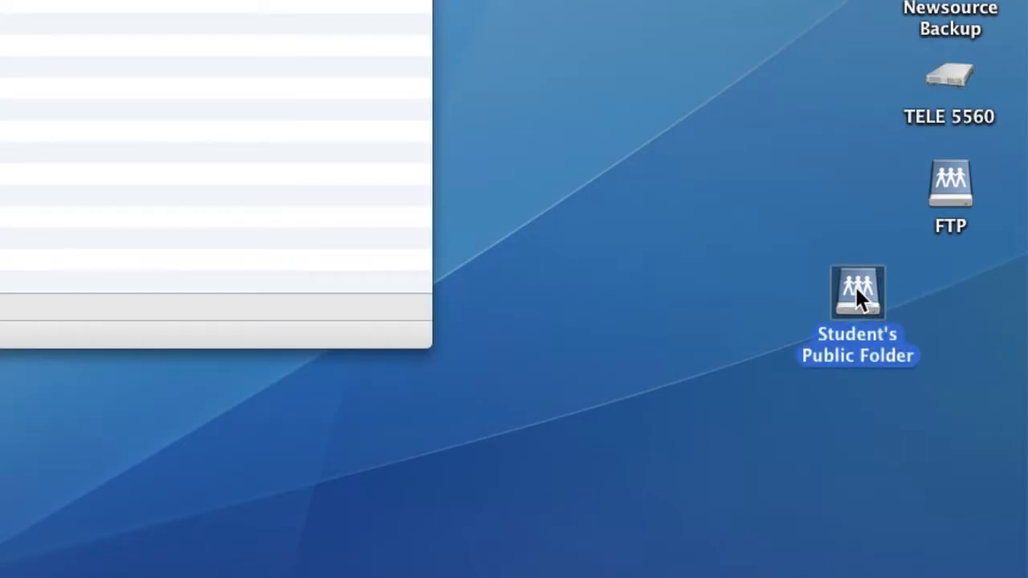
# - Eject the Student's Public Folder volume from the desktop via its context menu
pyautogui.rightClick(857, 293)
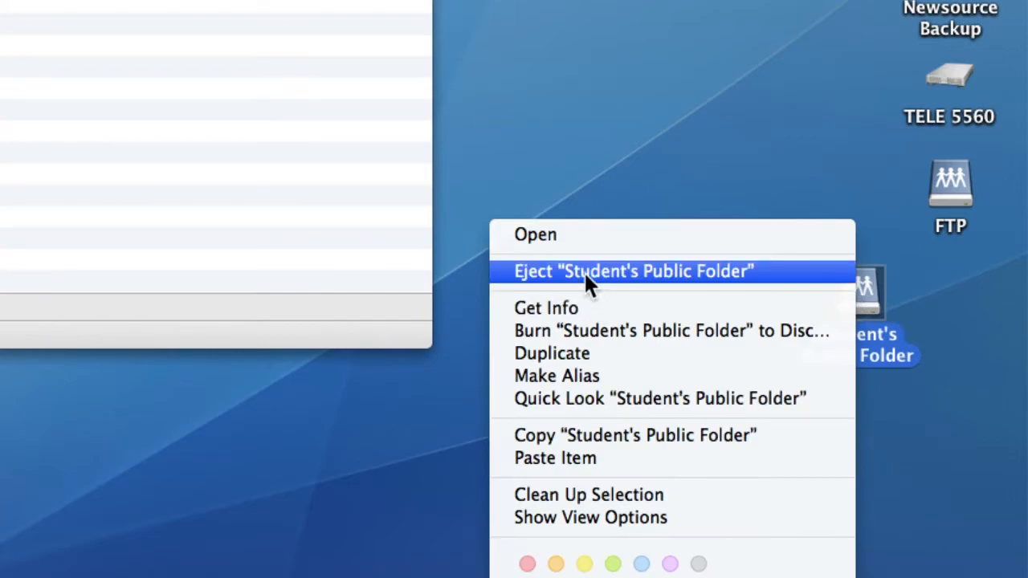
pyautogui.click(633, 271)
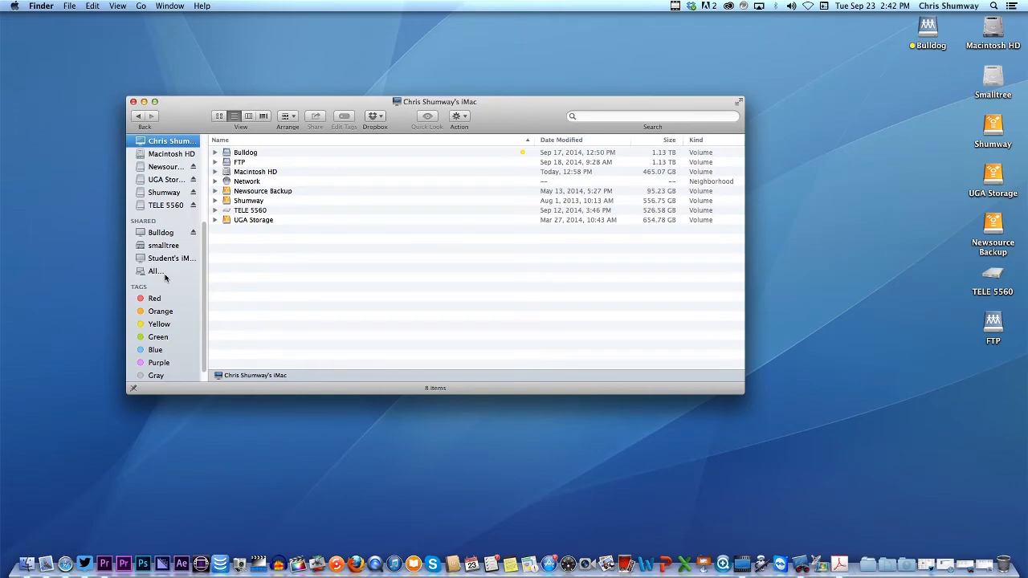
pyautogui.moveTo(157, 271)
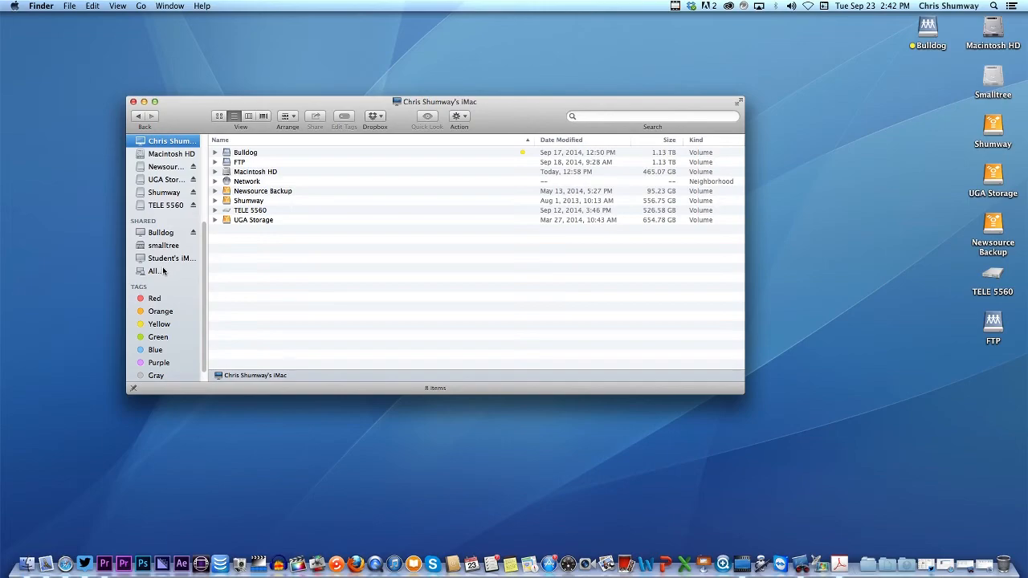